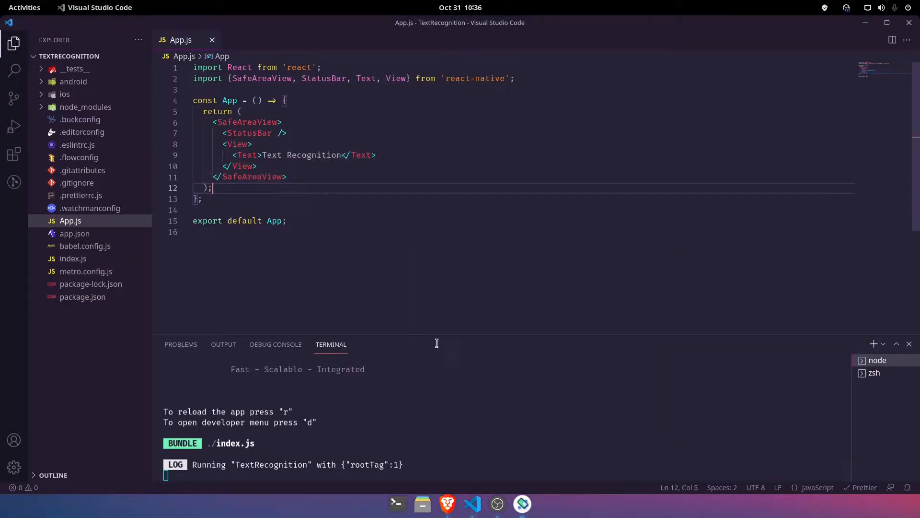
In Brave, scroll ML Kit's Android text-recognition guide down to 'Process the image'
left_click(447, 503)
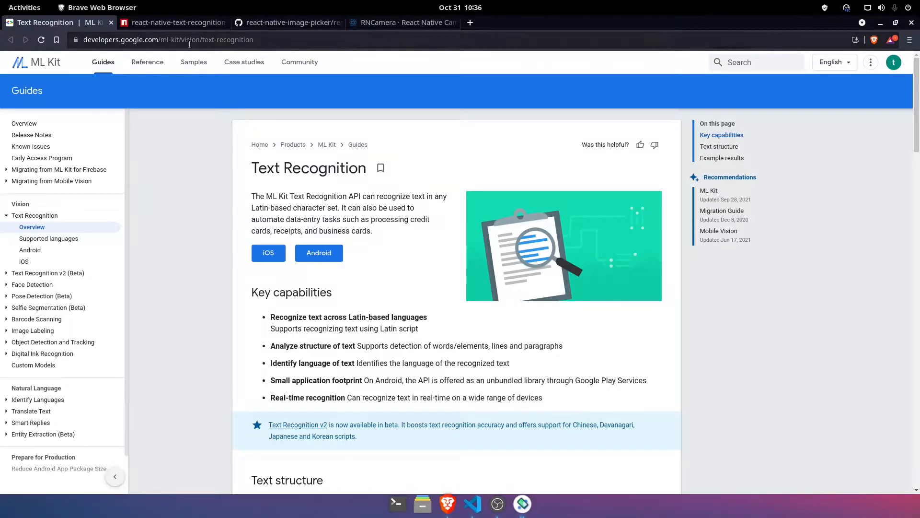
left_click(173, 23)
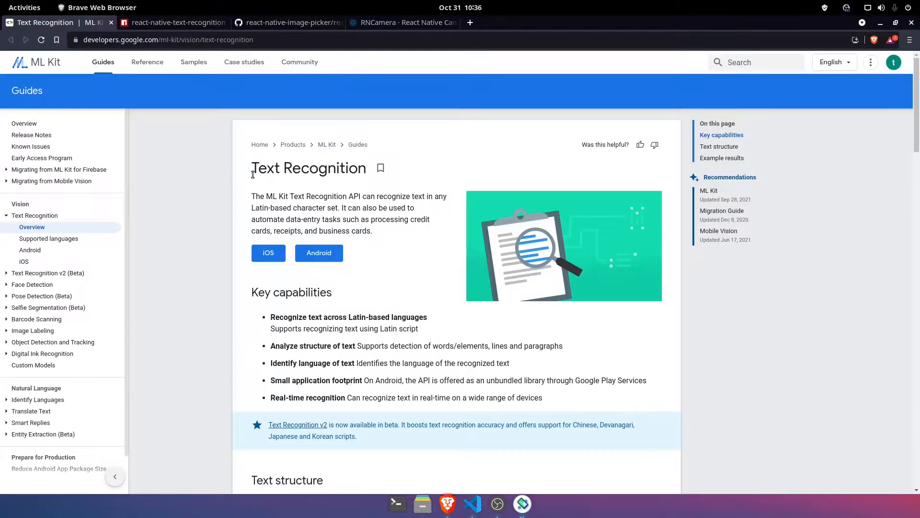
scroll("down", 3)
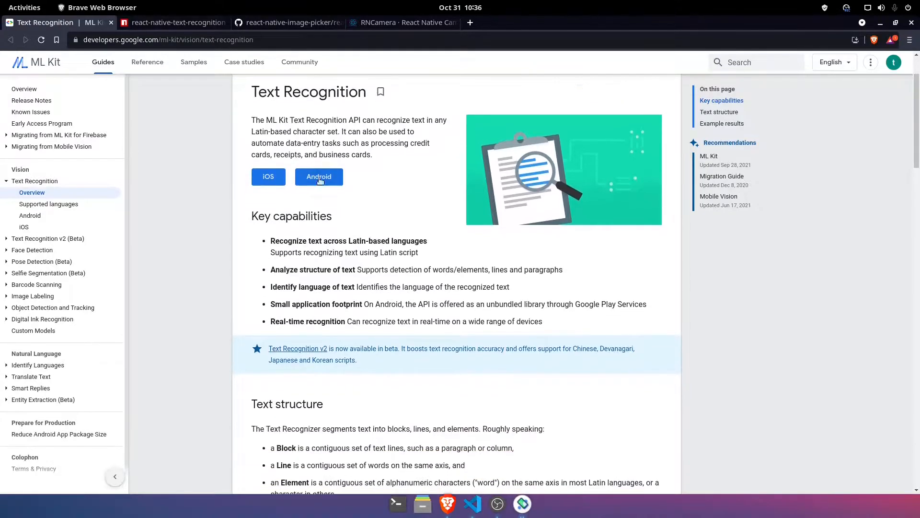
mouse_move(419, 209)
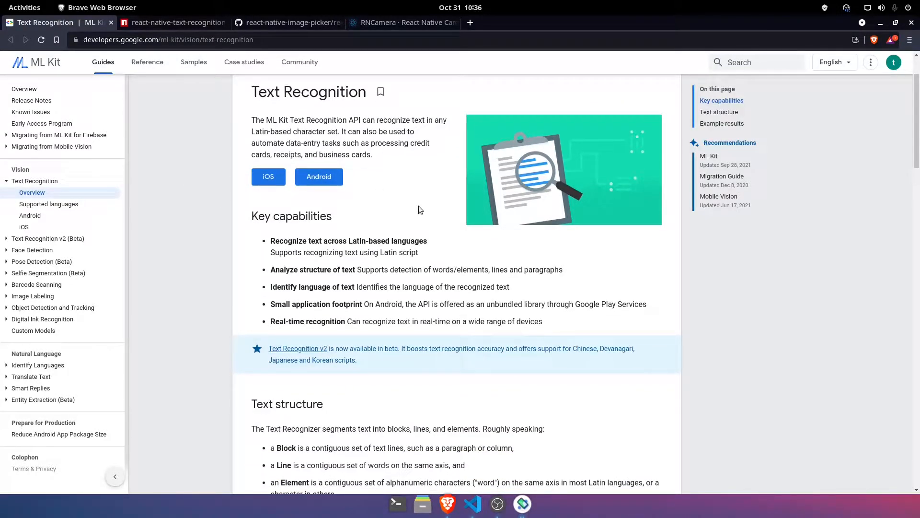
mouse_move(411, 214)
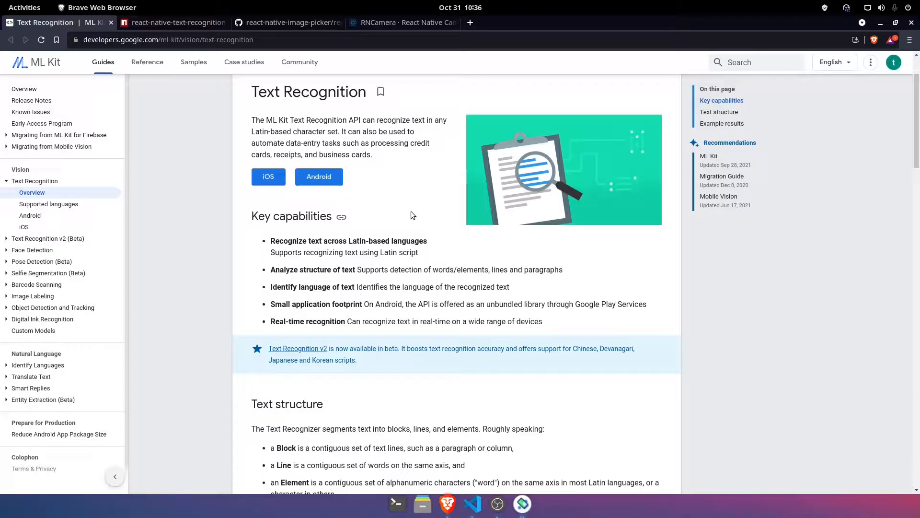
mouse_move(319, 176)
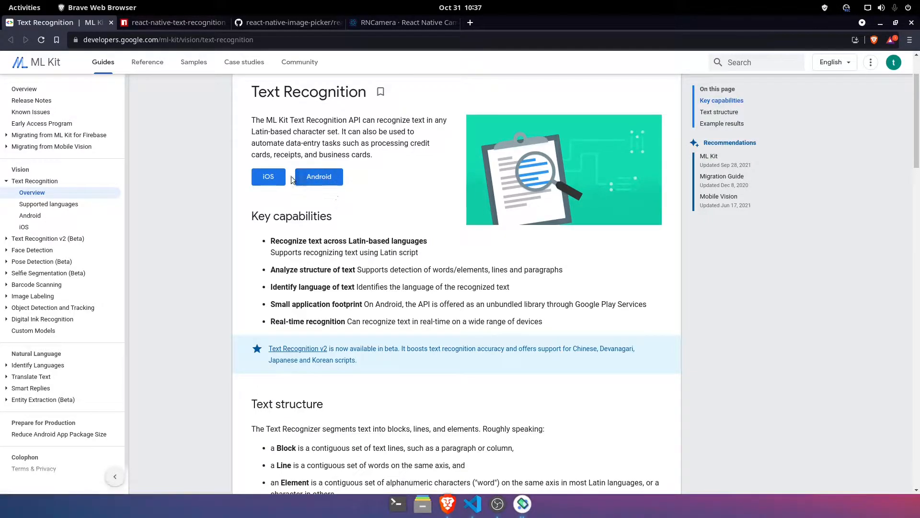
mouse_move(350, 185)
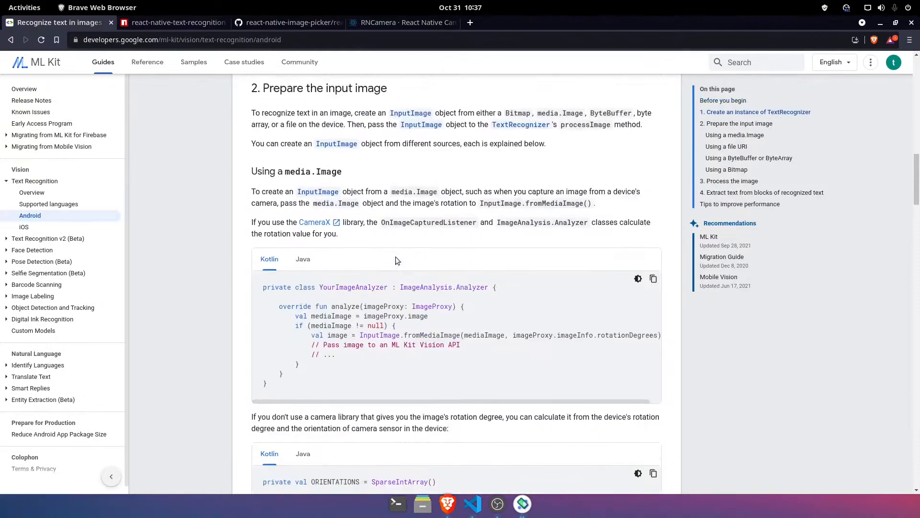
scroll("down", 3)
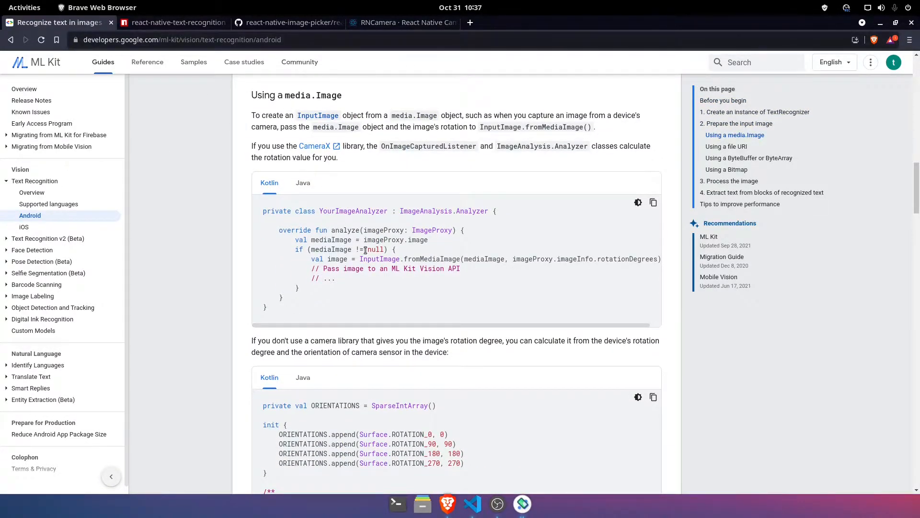
scroll("down", 3)
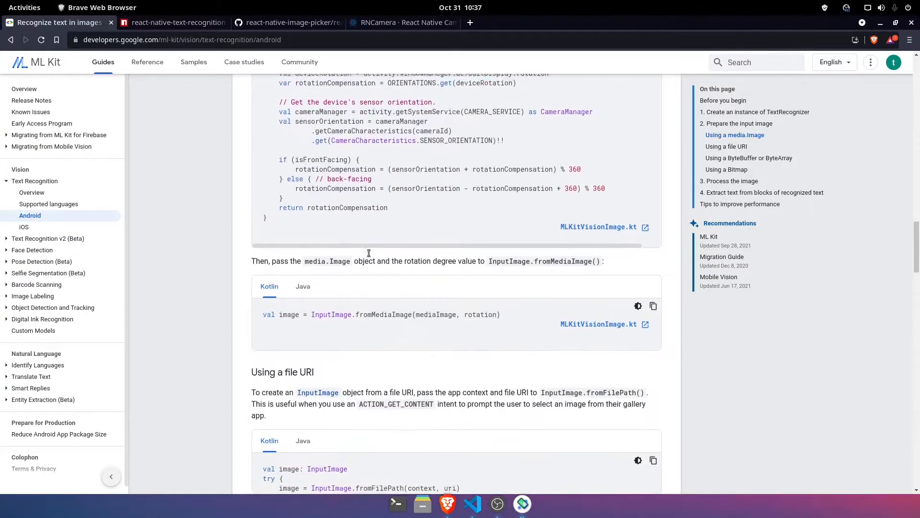
scroll("down", 3)
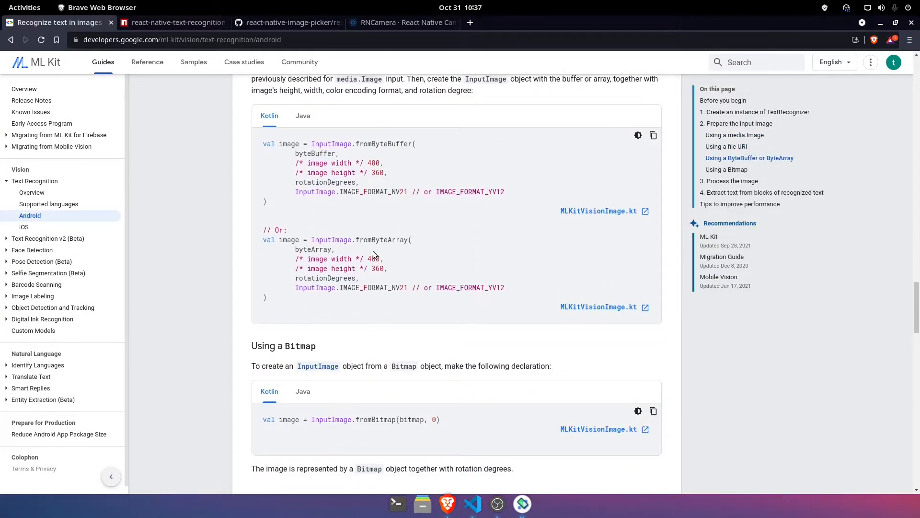
scroll("down", 3)
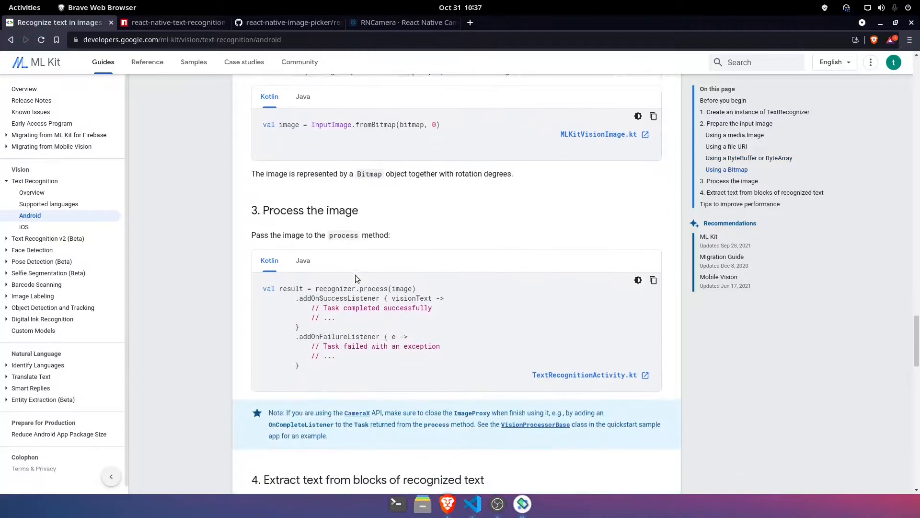
scroll("down", 3)
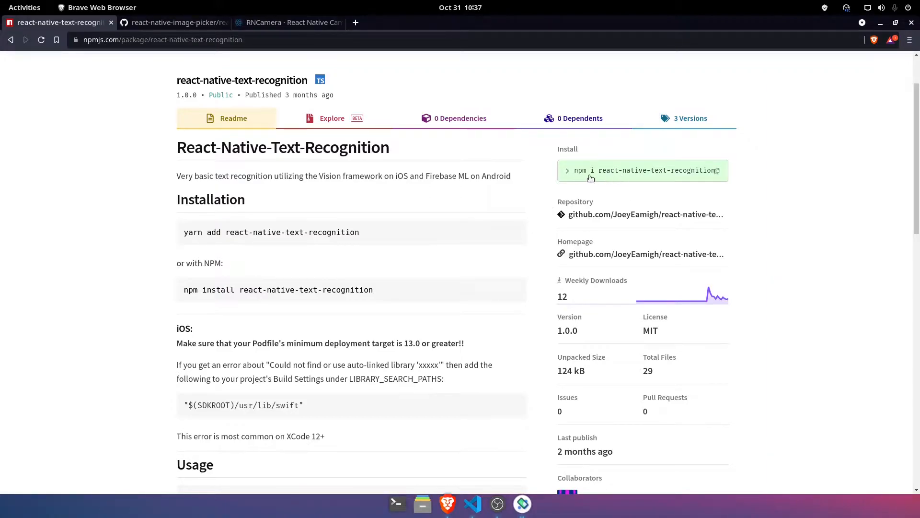
mouse_move(646, 179)
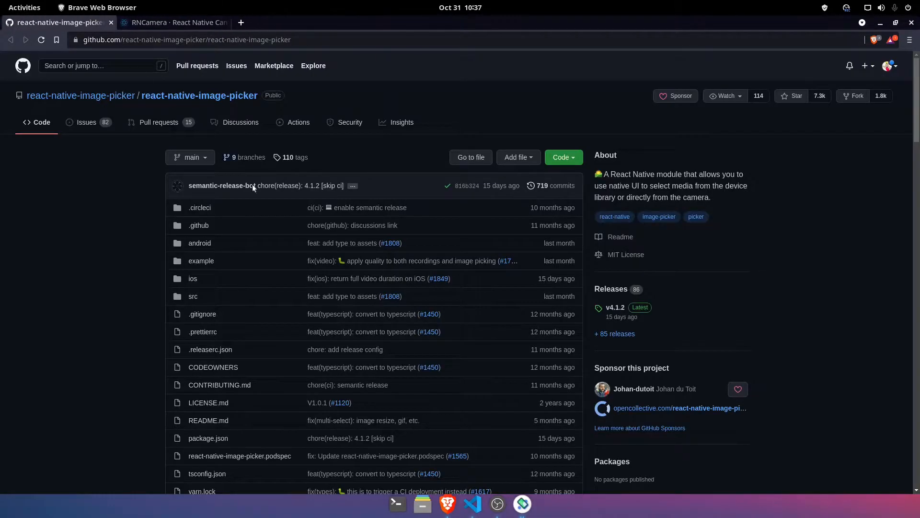
Scroll the react-native-image-picker README to API Reference and select the launchImageLibrary example
scroll("down", 3)
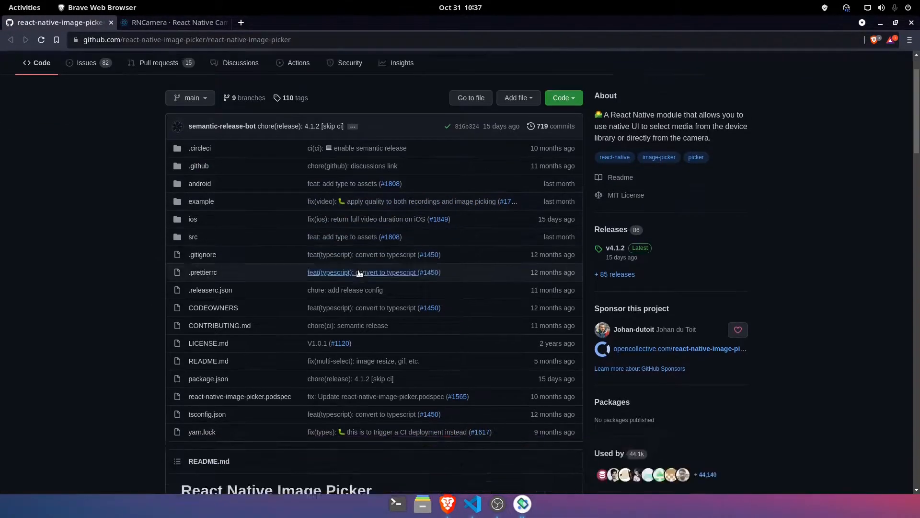
scroll("down", 3)
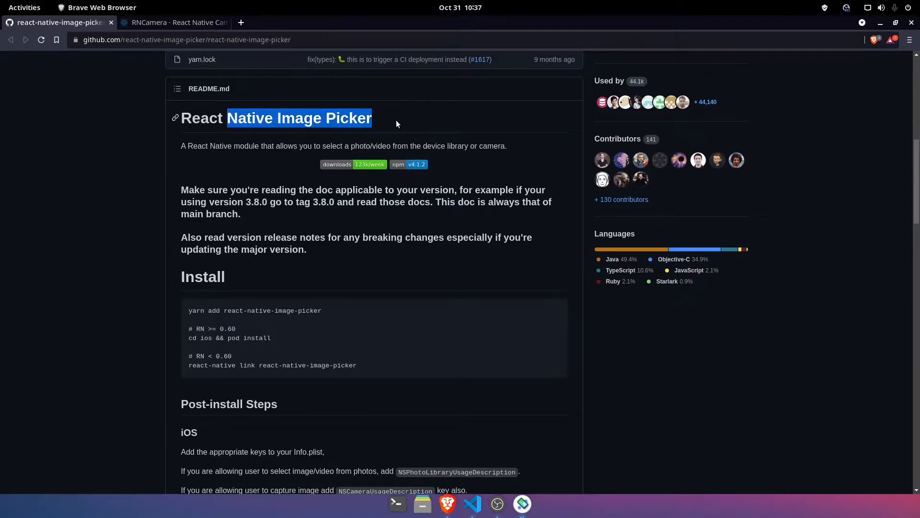
scroll("down", 3)
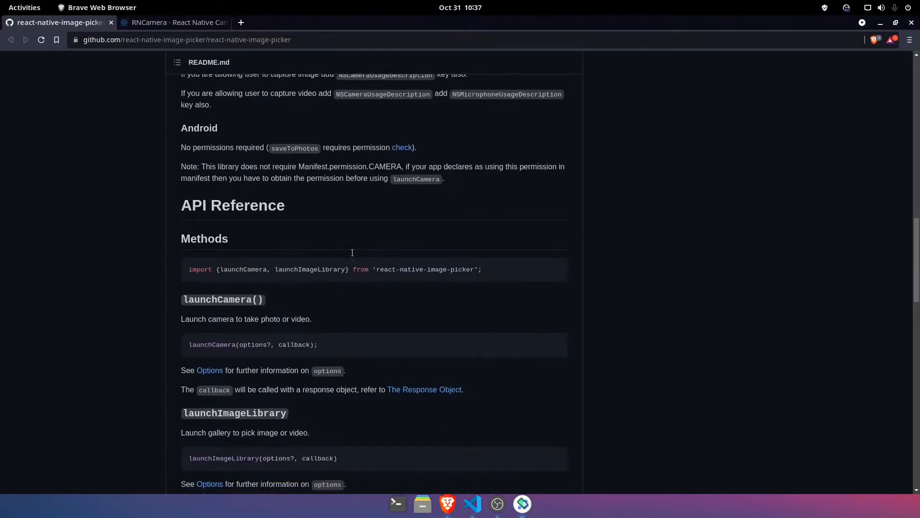
scroll("down", 3)
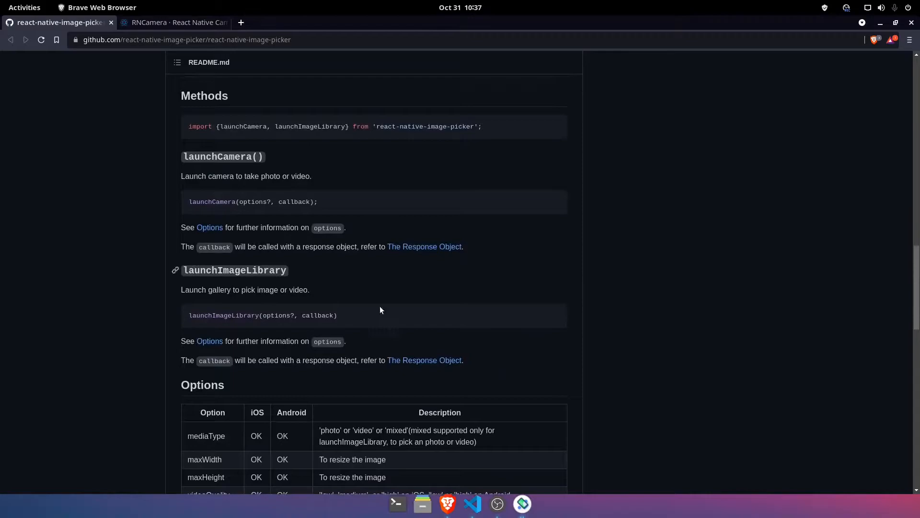
mouse_move(353, 309)
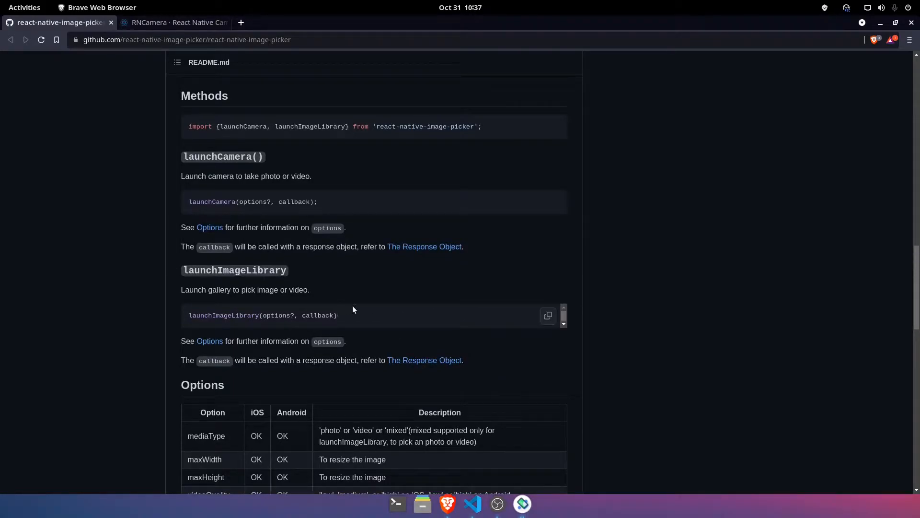
mouse_move(329, 329)
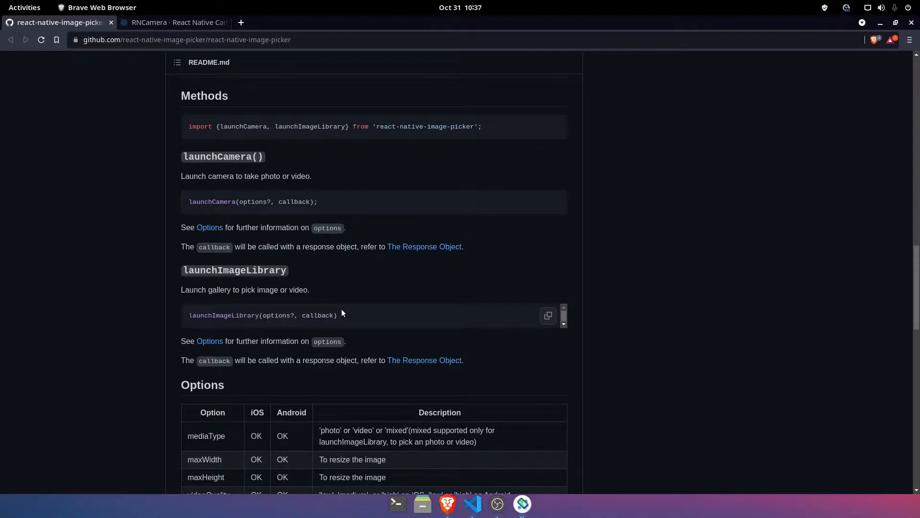
triple_click(262, 315)
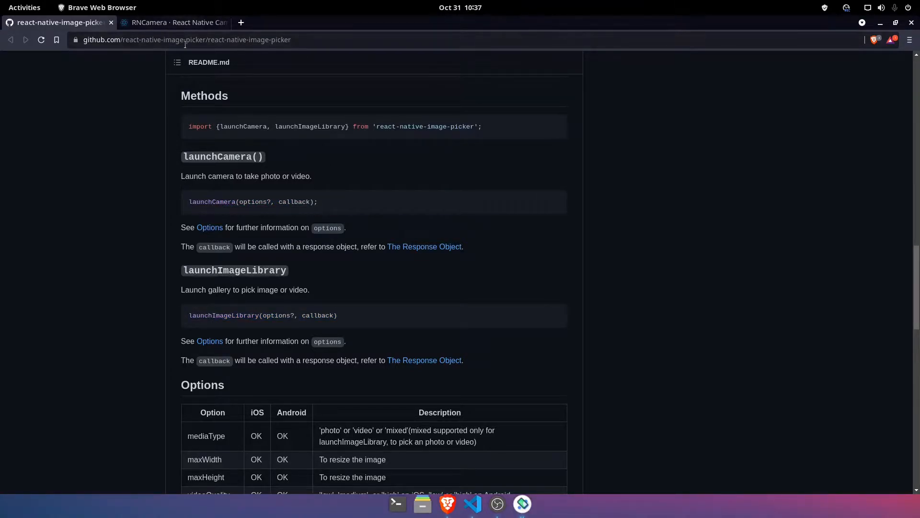
Glance at the RNCamera docs tab, then return to the image picker README
left_click(173, 23)
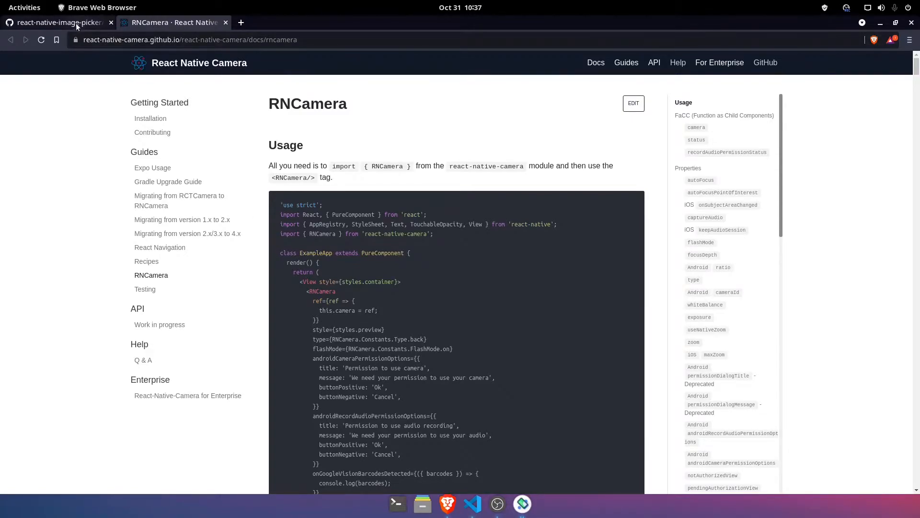
left_click(55, 23)
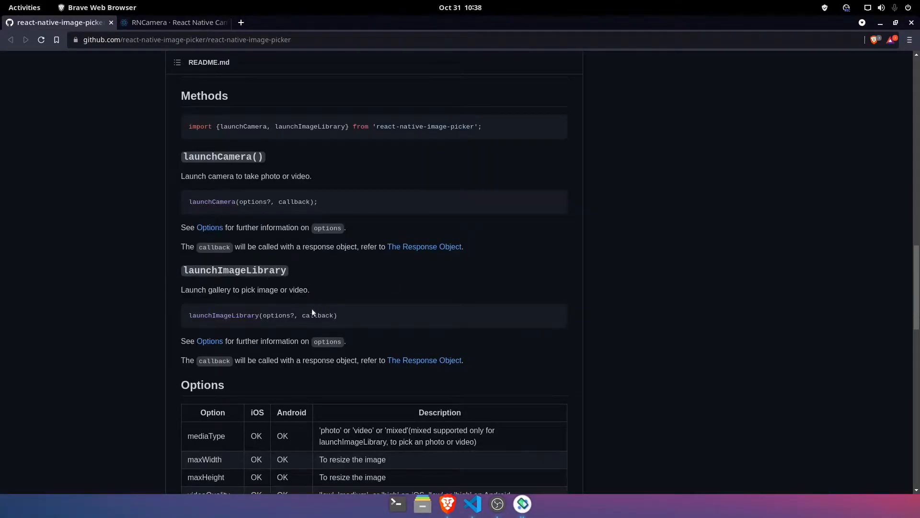
scroll("up", 3)
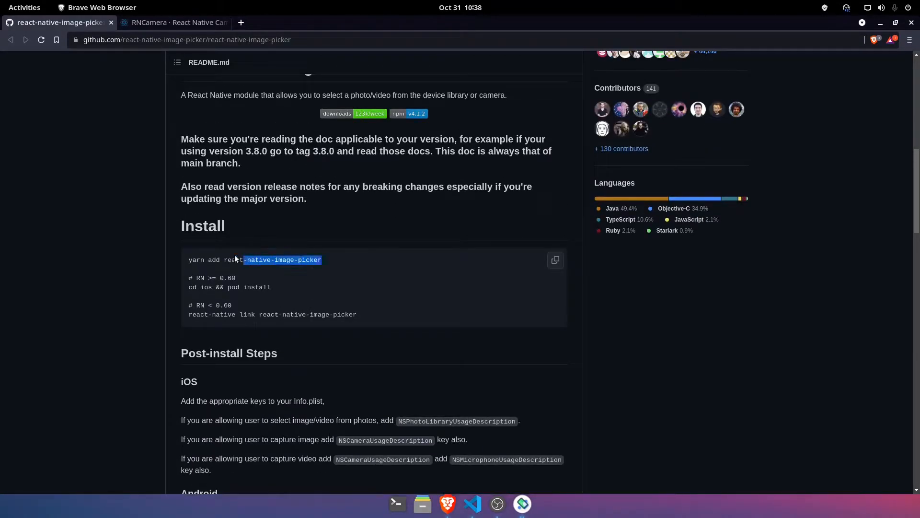
scroll("down", 3)
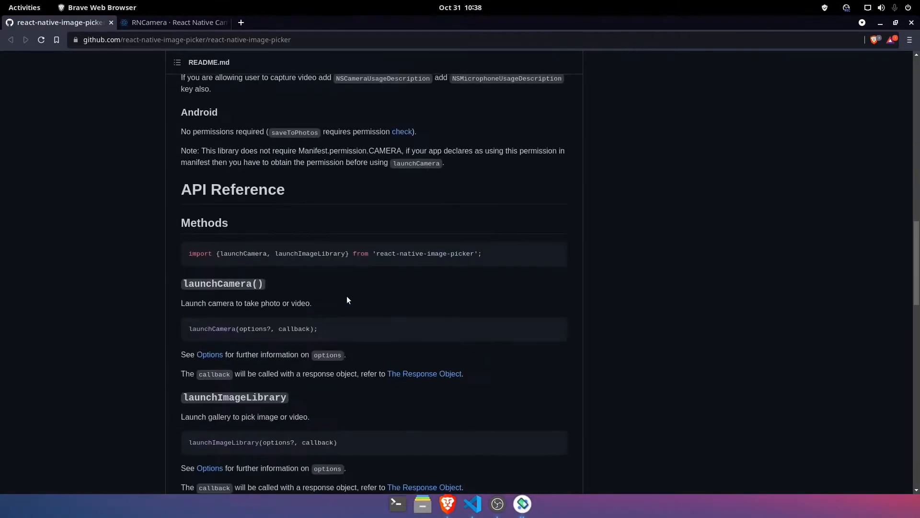
mouse_move(427, 455)
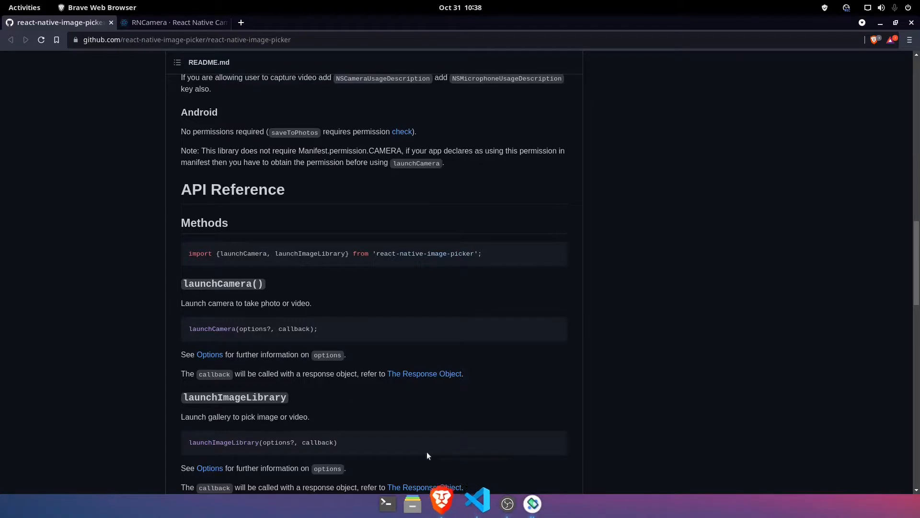
In App.js, import launchCamera and launchImageLibrary from 'react-native-image-picker', plus useState
left_click(477, 503)
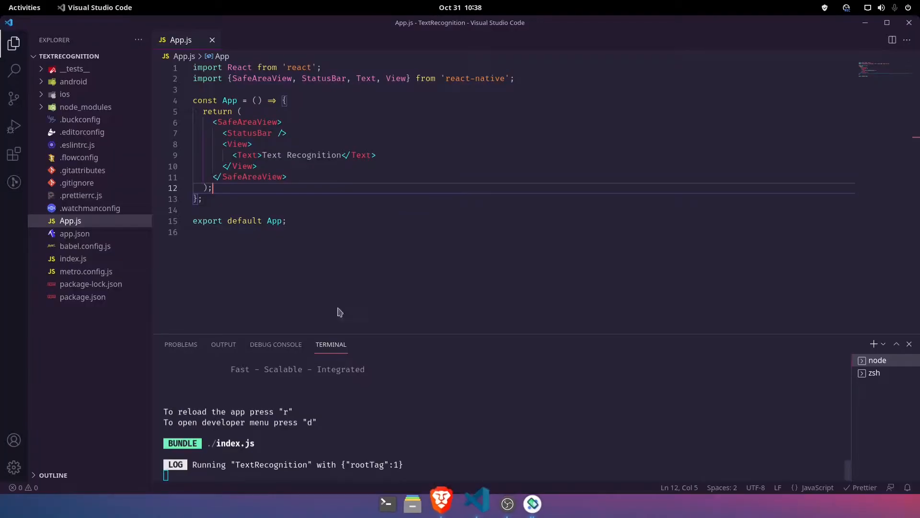
left_click(259, 100)
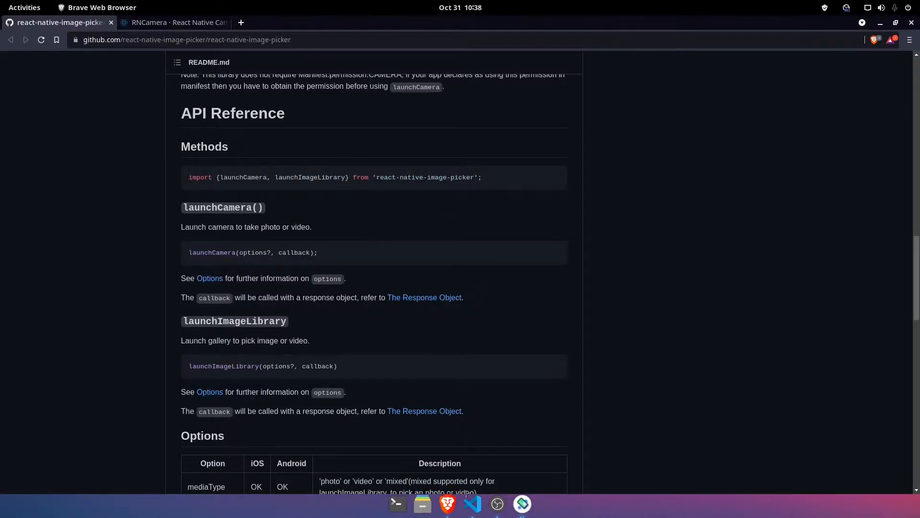
left_click(472, 503)
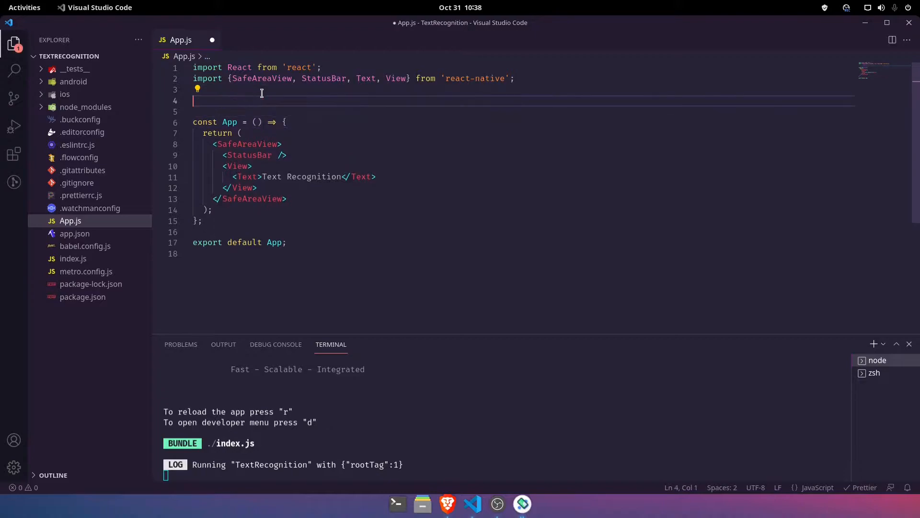
type("import {launchCamera, launchImageLibrary} from 'react-native-image-picker';")
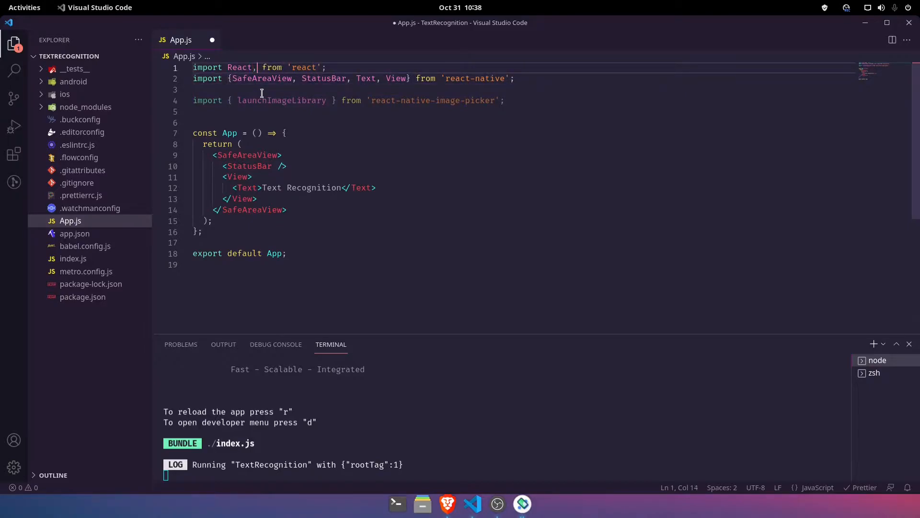
type("{useState, useEffect")
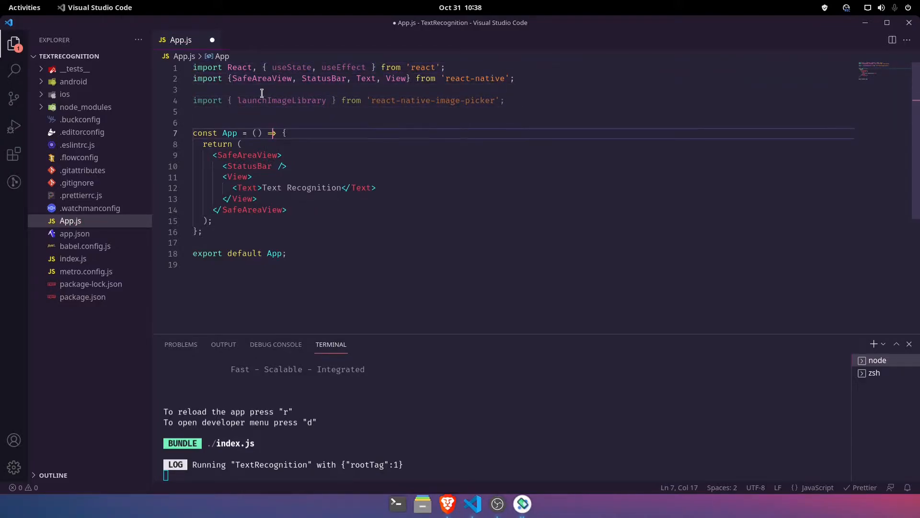
Add an image state declared as const [image, setImage] = useState(null)
type("const [")
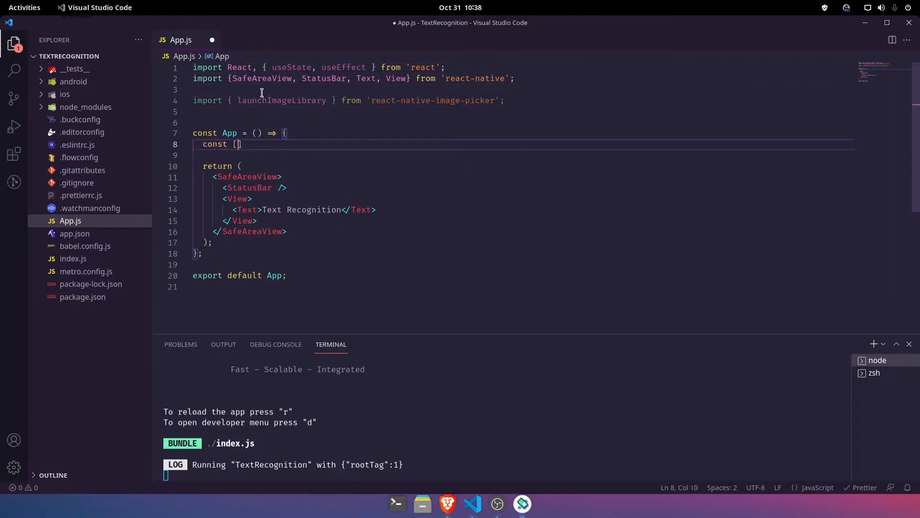
type("image, setImage")
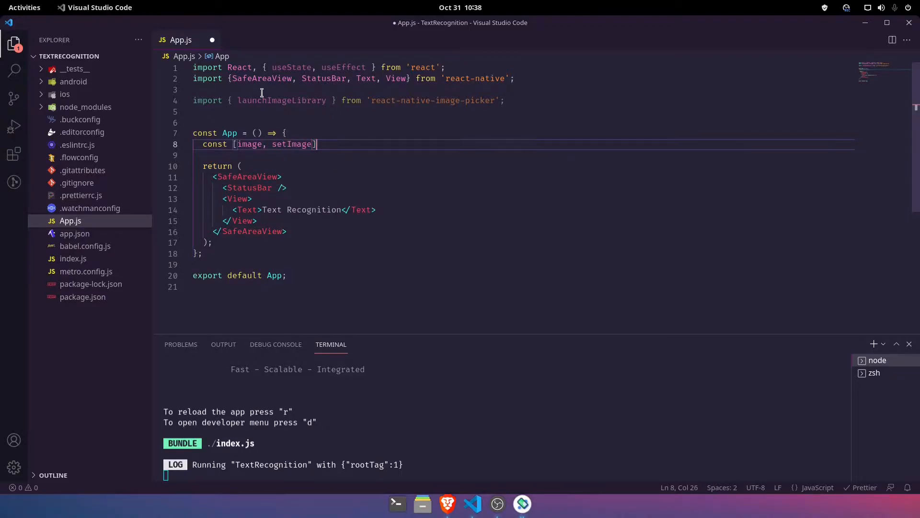
type("= useState")
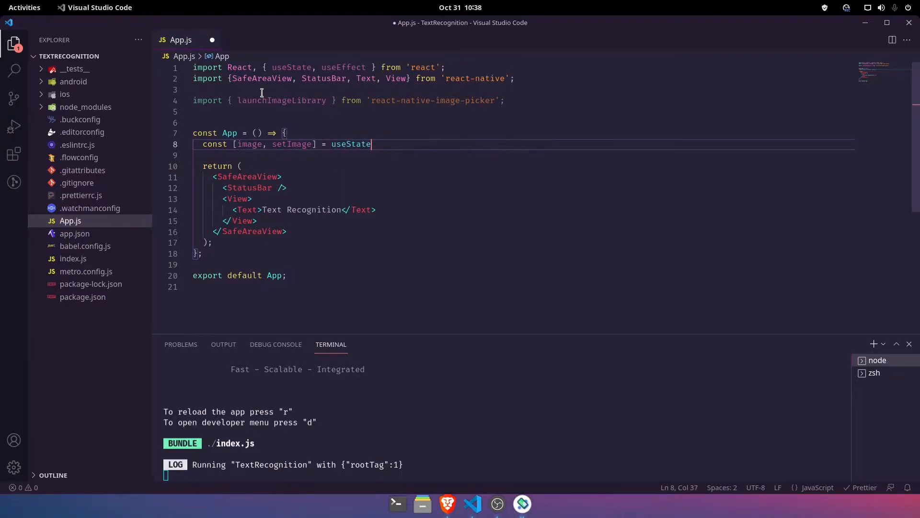
type("(null);")
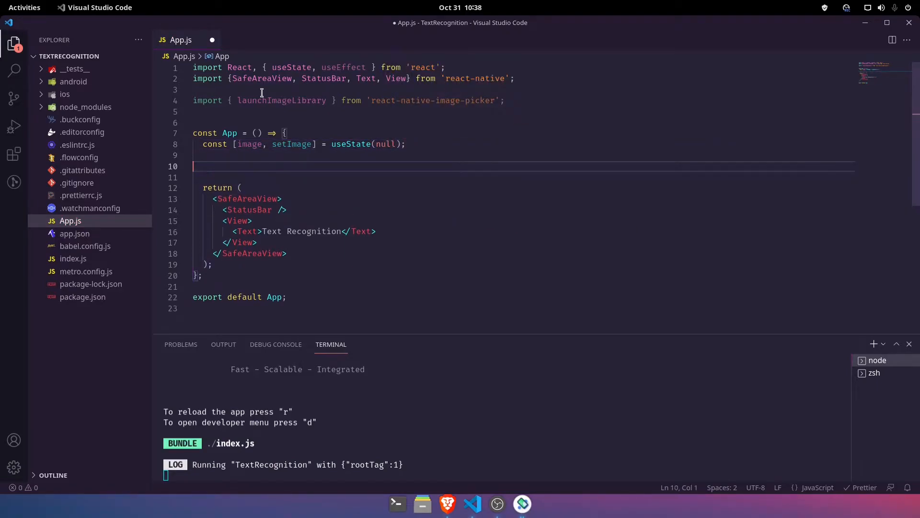
Add a mount useEffect calling launchImageLibrary({}, setImage), then format with Ctrl+S
type("useEffect")
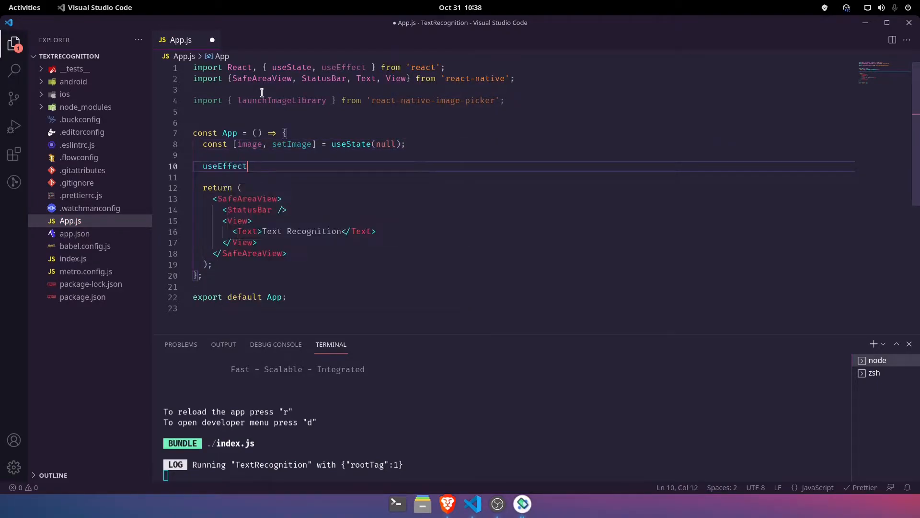
type("(() => {")
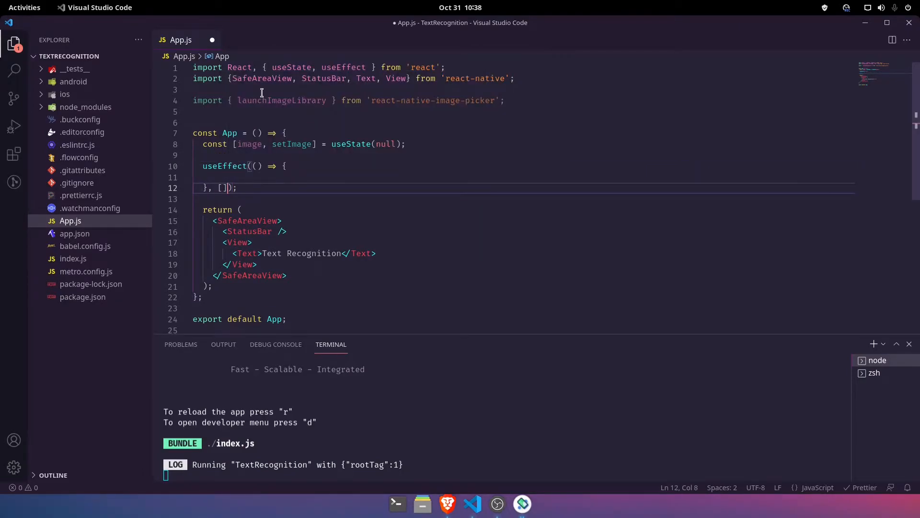
left_click(211, 177)
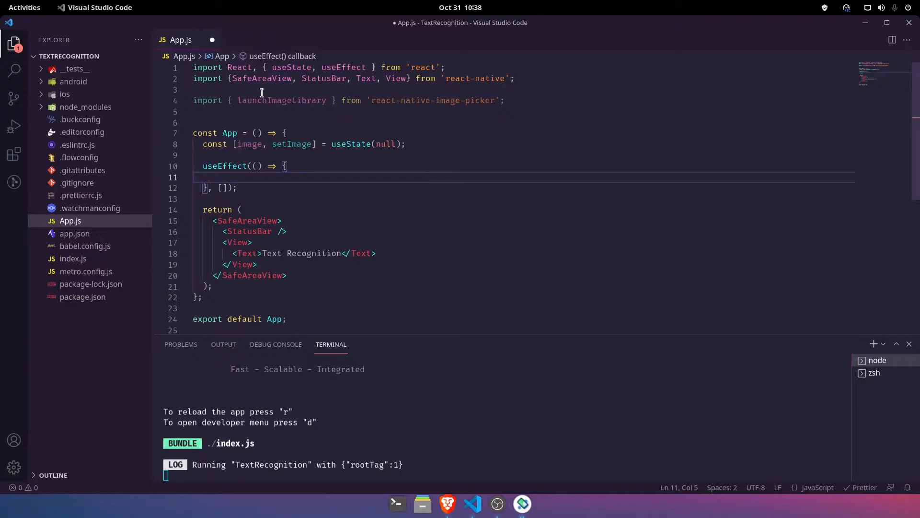
type("launchImageLibrary")
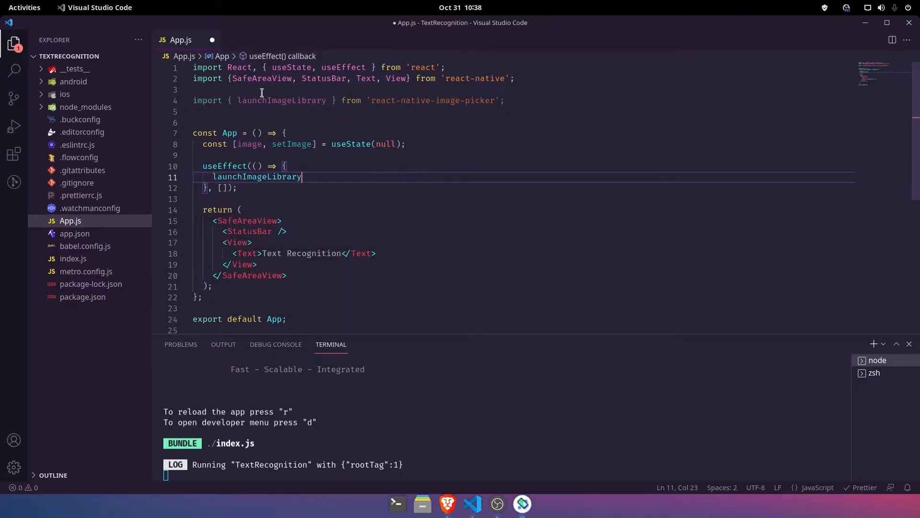
type("({}")
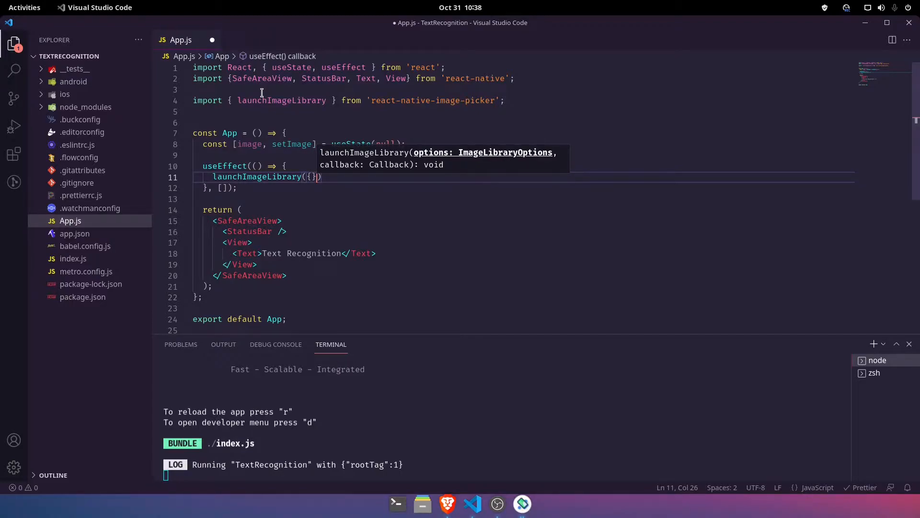
type(", setImage")
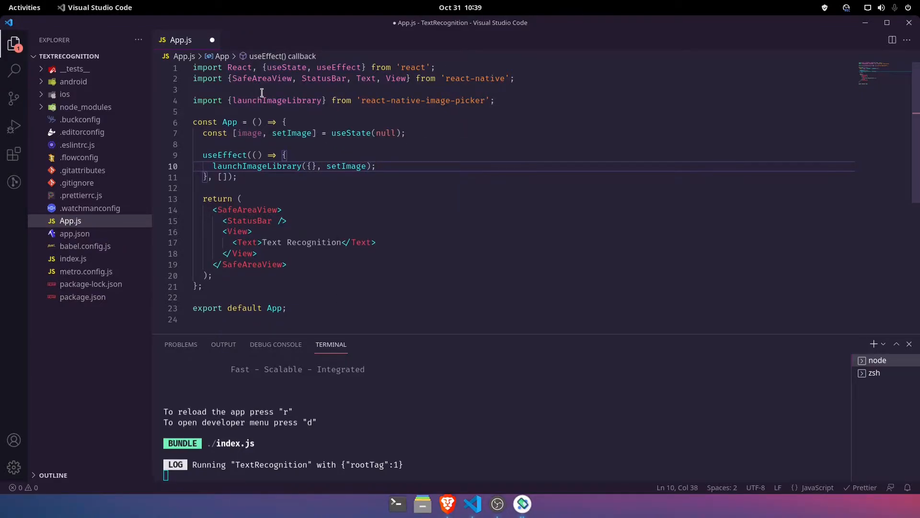
key("ctrl+s")
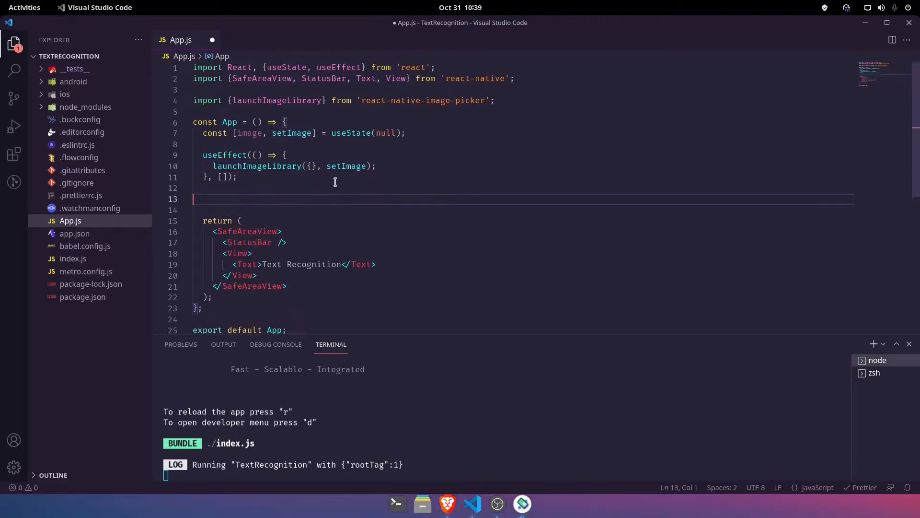
Add a useEffect on [image] that runs console.log(image) when image is set, and save
type("useEffect(() => {")
type("}, [image]);")
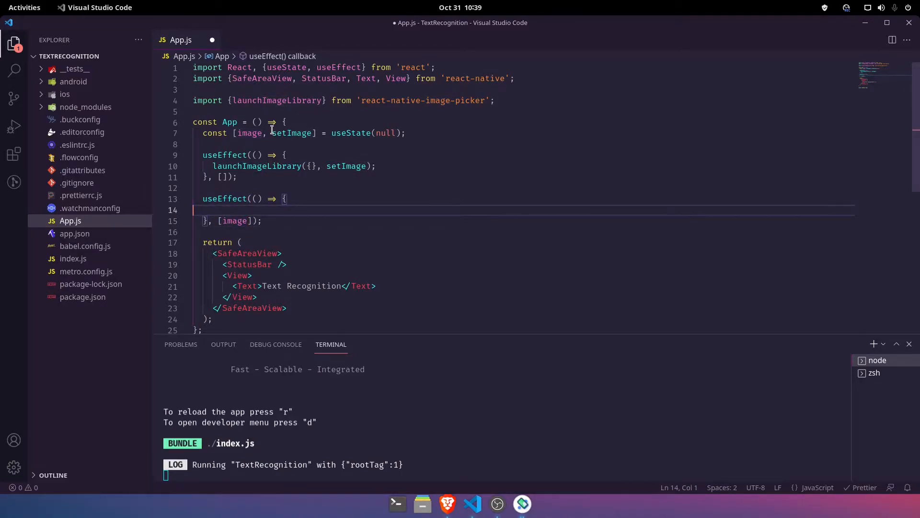
type("if(image) {")
type("console")
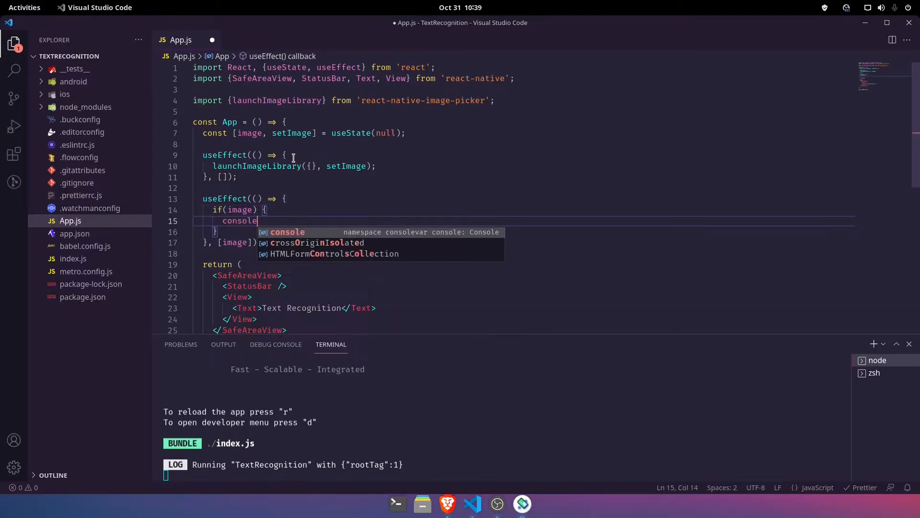
type(".log")
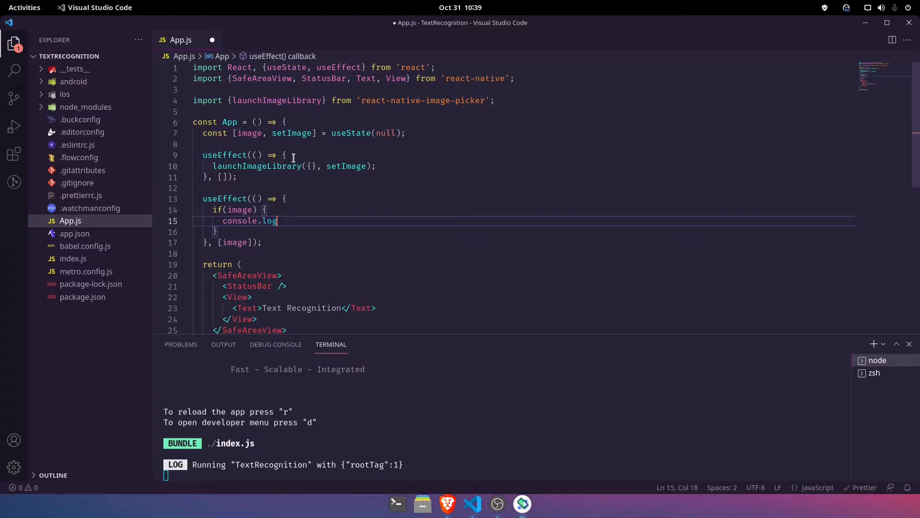
type("(image);")
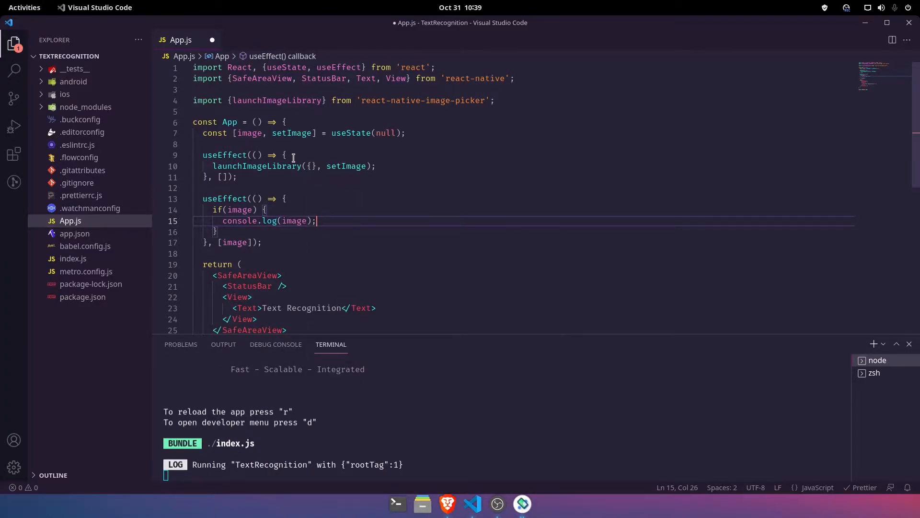
key("ctrl+s")
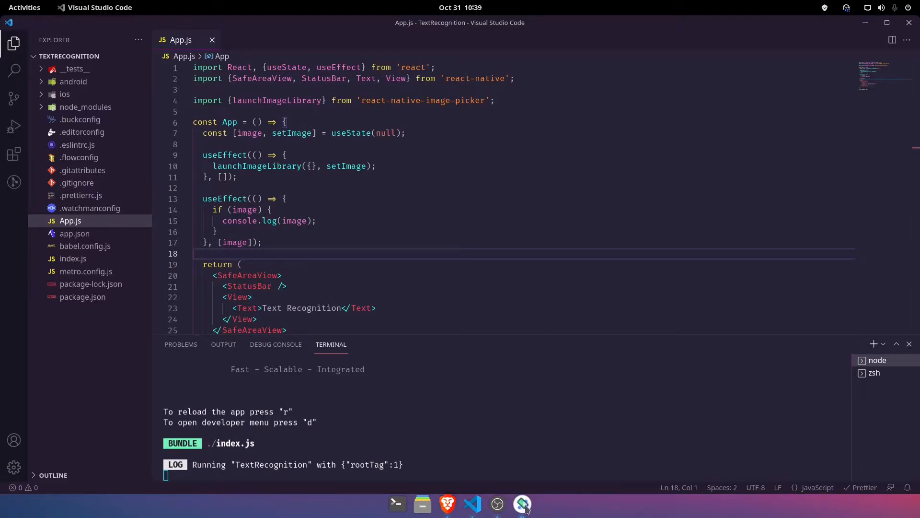
In the emulator's photo picker, open recent photos and pick the sample-text image
left_click(521, 503)
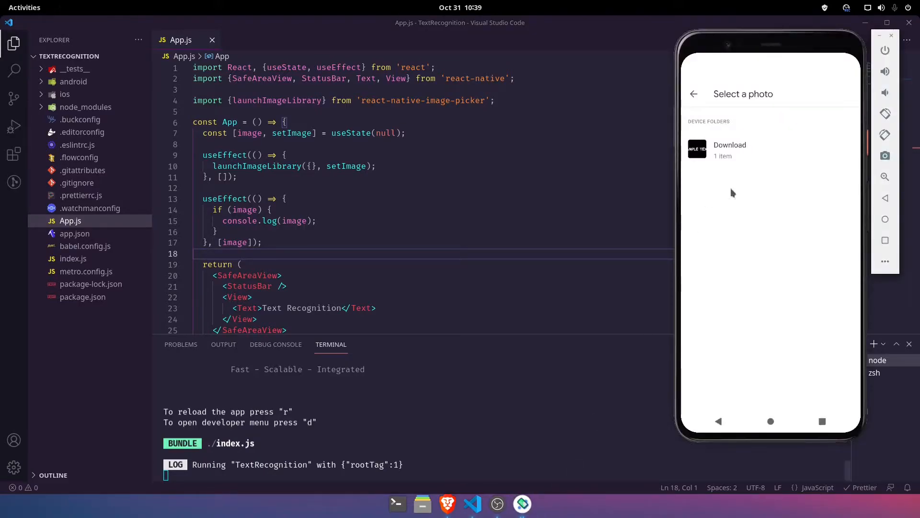
mouse_move(797, 120)
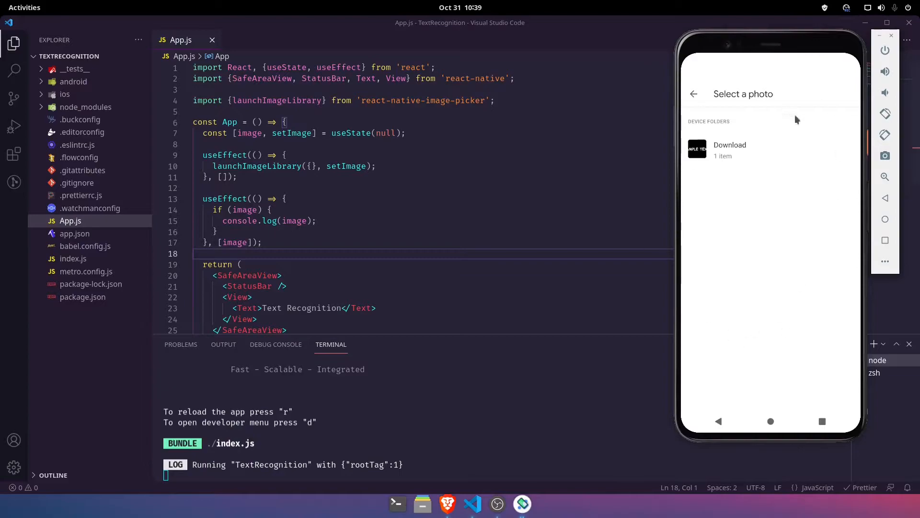
mouse_move(740, 204)
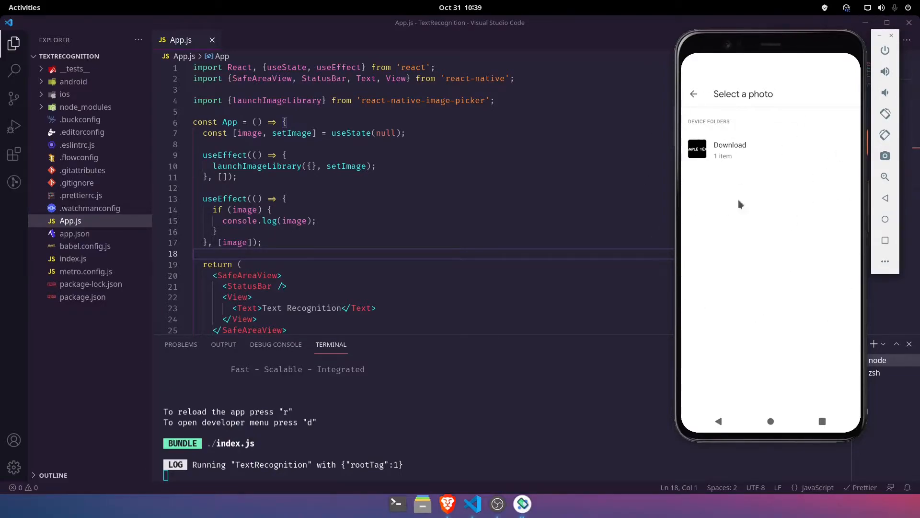
left_click(697, 149)
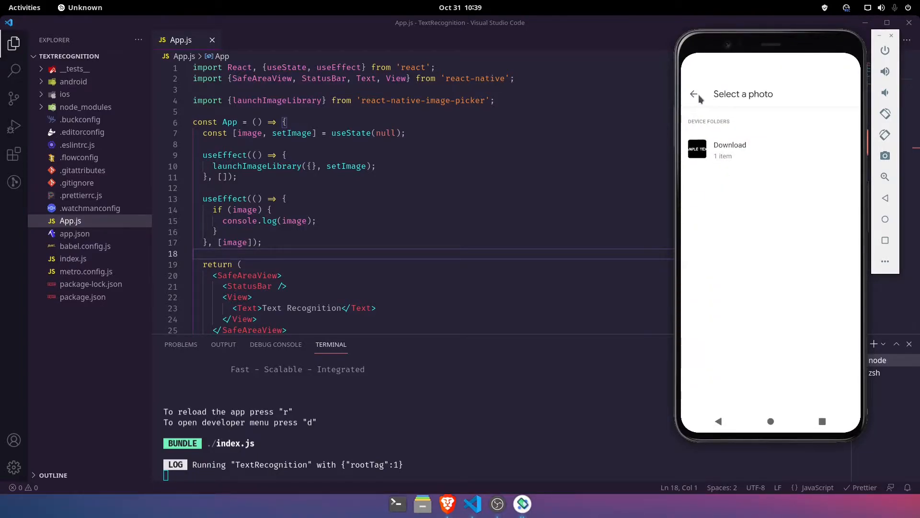
left_click(730, 149)
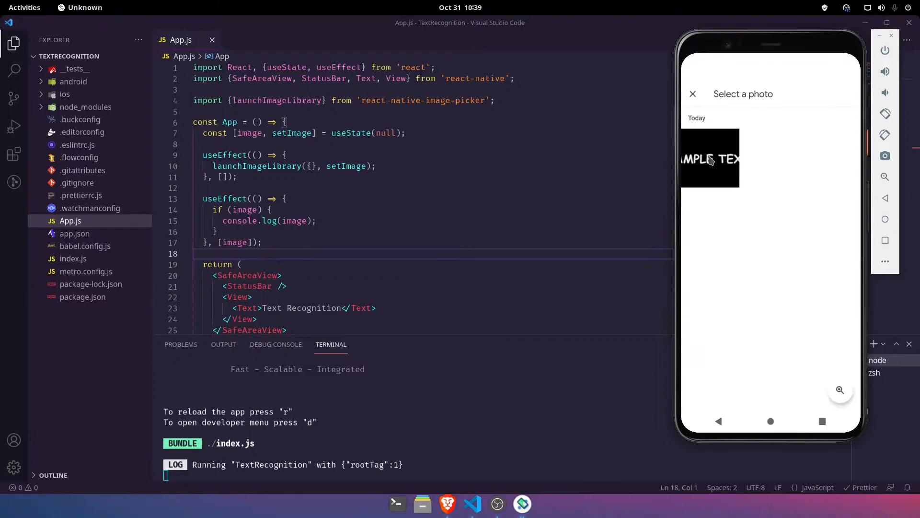
left_click(709, 158)
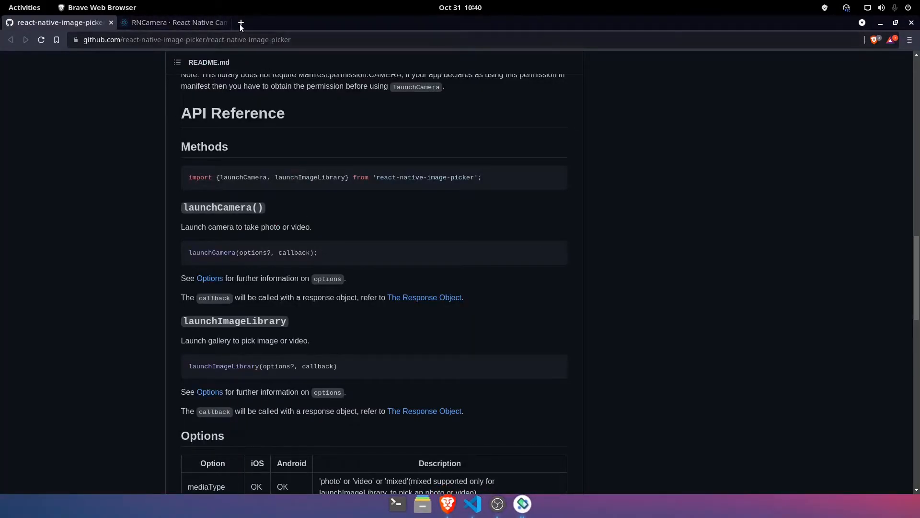
Reopen the react-native-text-recognition npm page and scroll to its Usage example
left_click(240, 22)
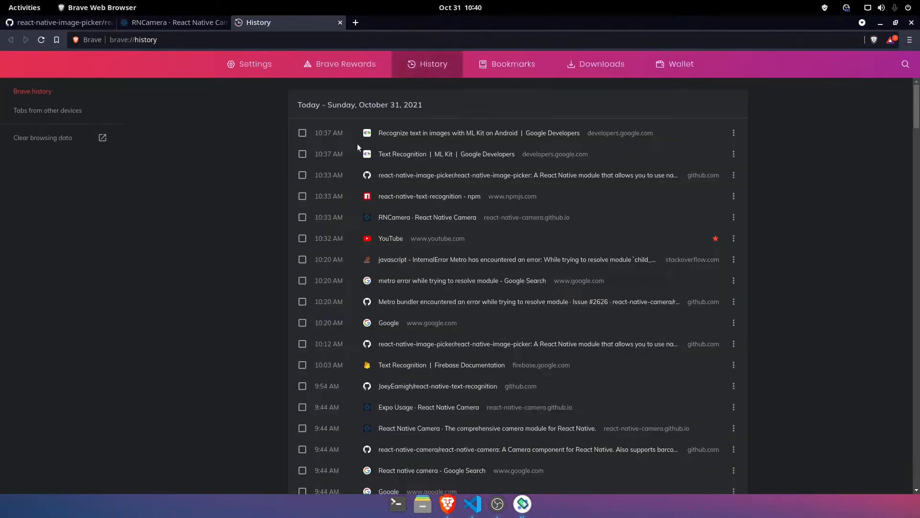
left_click(429, 196)
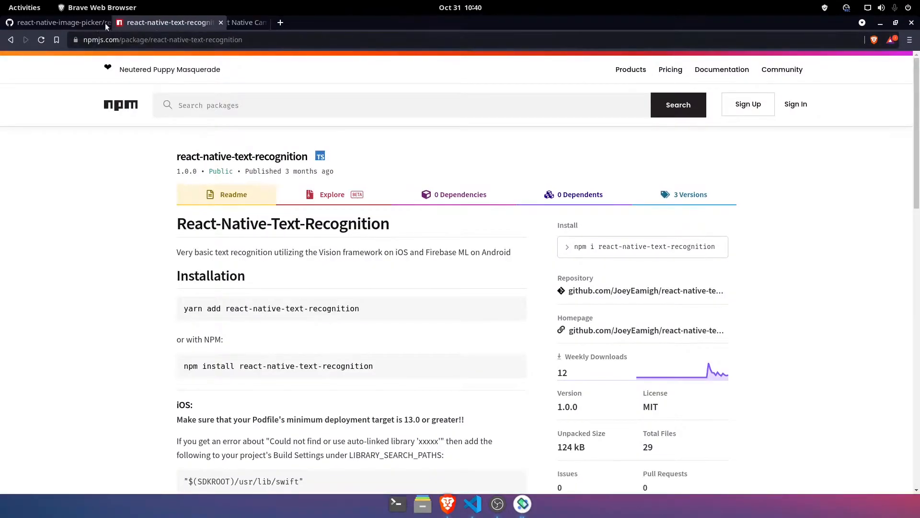
scroll("down", 3)
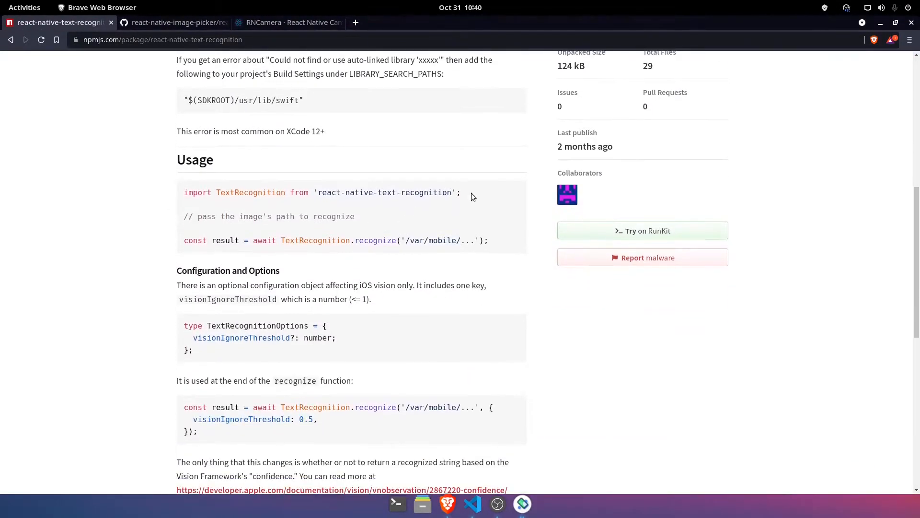
left_click(472, 503)
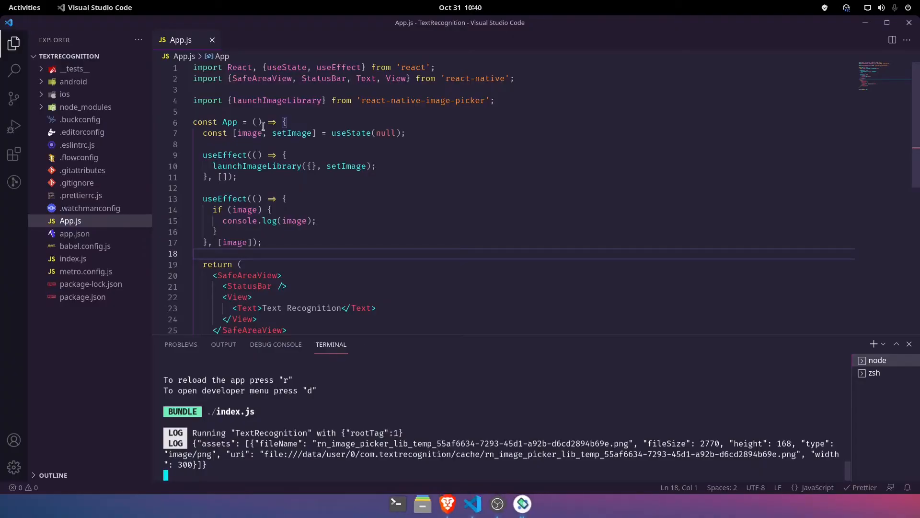
Add import TextRecognition from 'react-native-text-recognition' and paste the recognize call into the if block
type("import TextRecognition from 'react-native-text-recognition';")
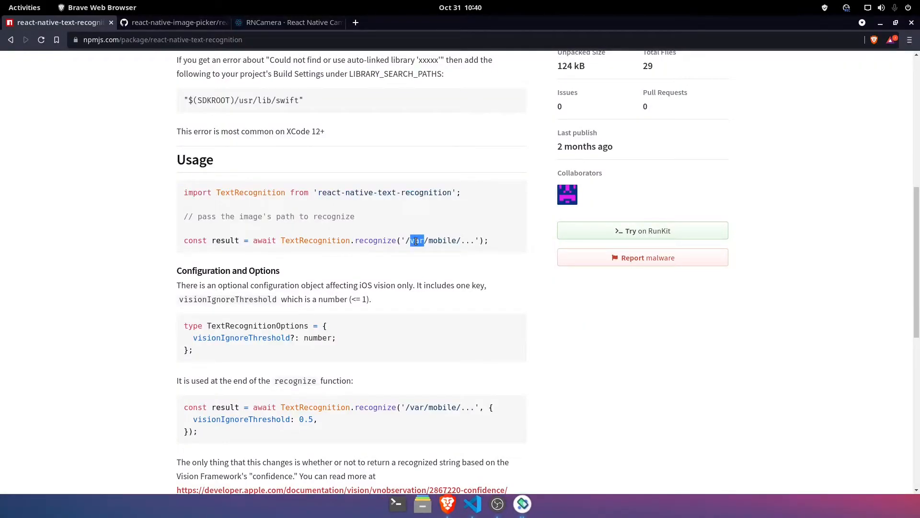
left_click(473, 503)
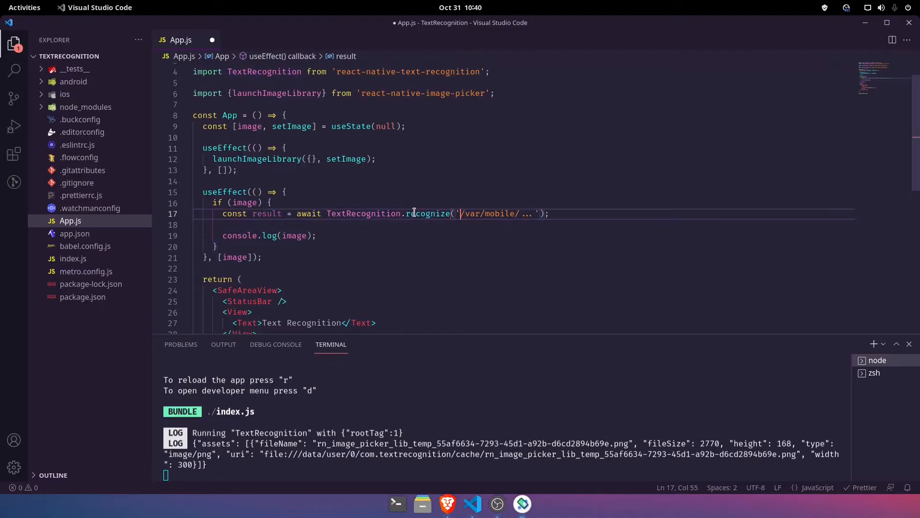
Pass image.assets[0].uri to recognize and log result instead of image
key("Backspace")
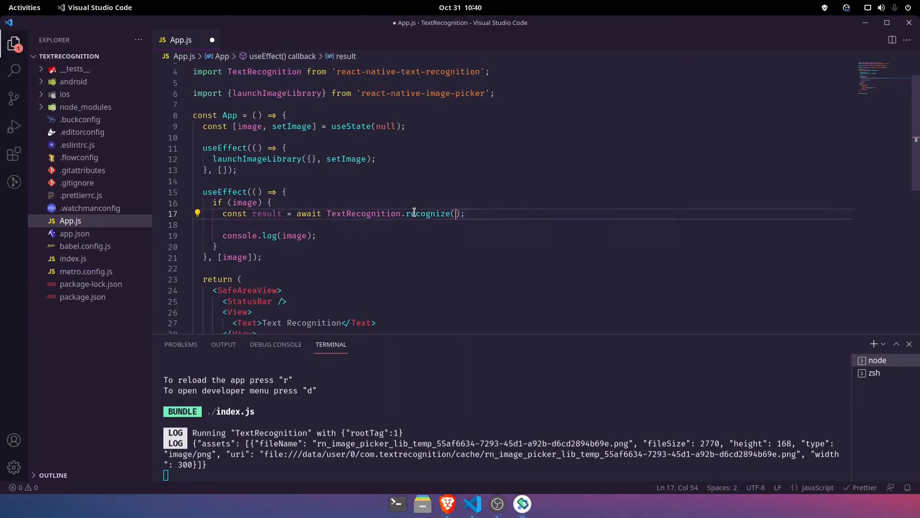
type("image.assets")
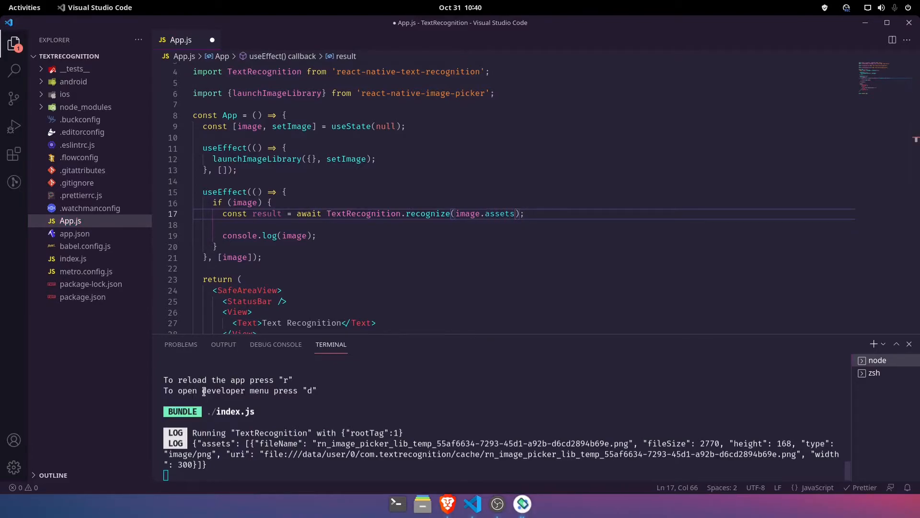
type("[")
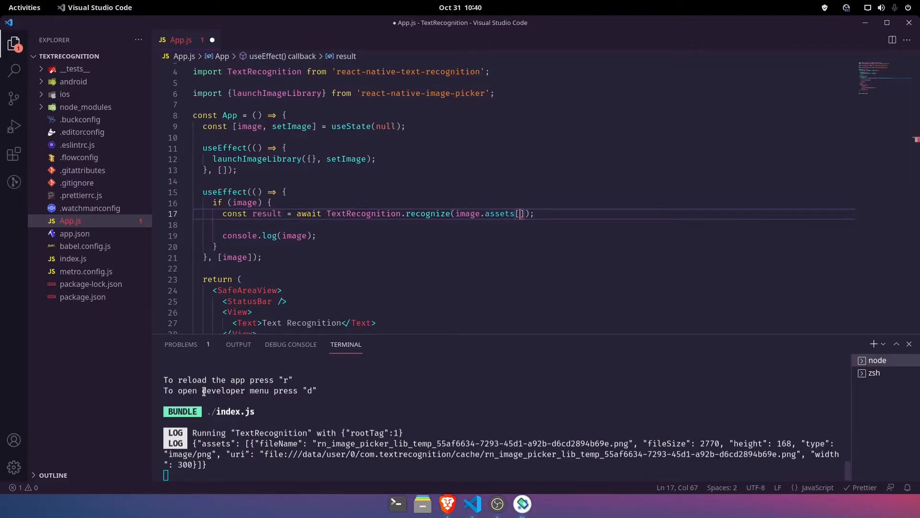
type("0")
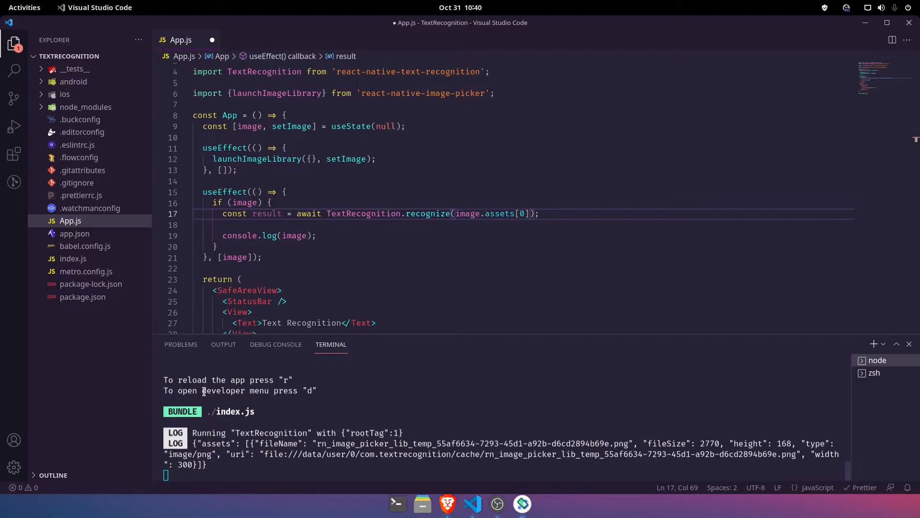
type(".uri")
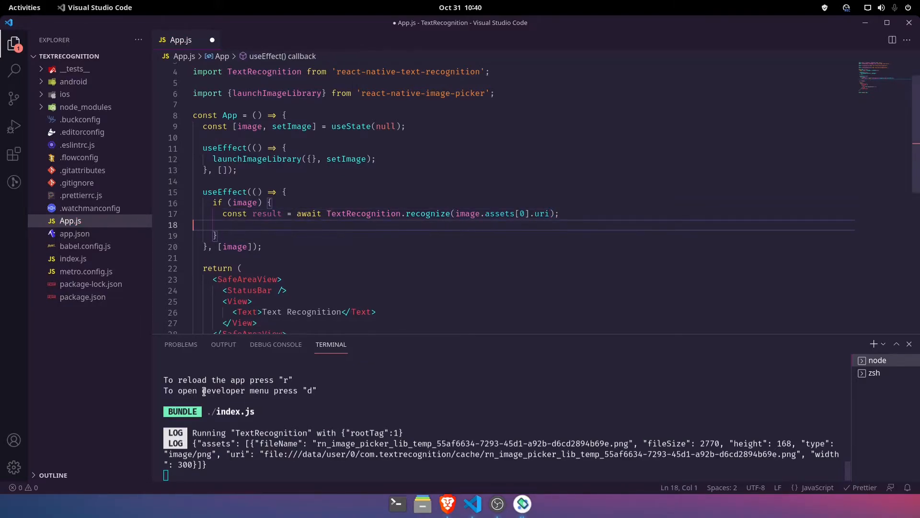
type("console.log(result);")
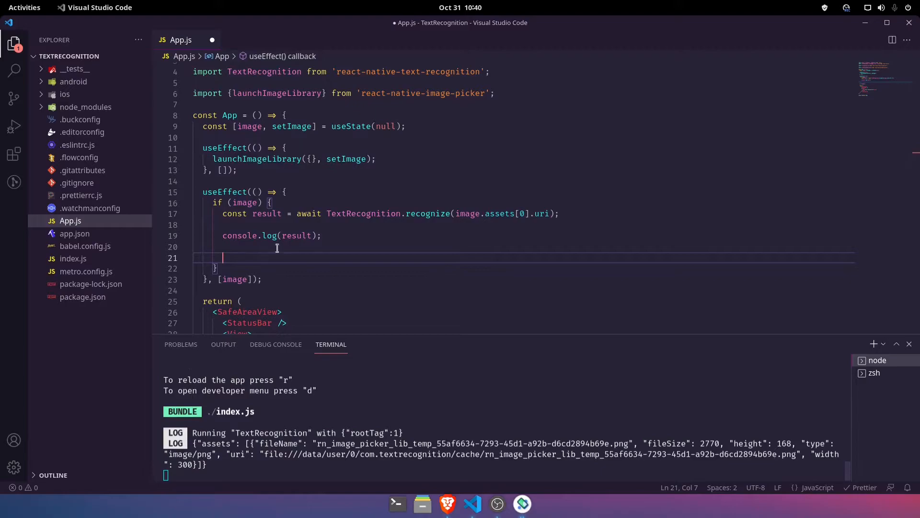
type("const [text, setText] =")
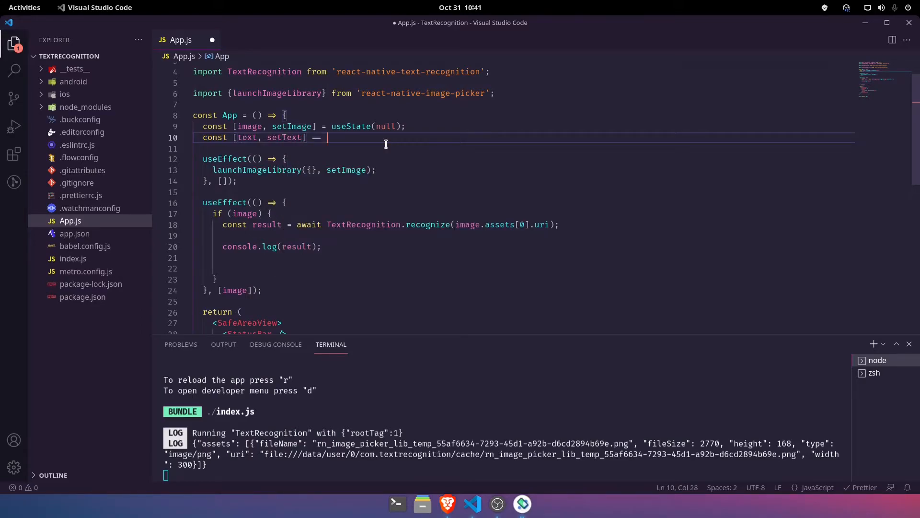
Declare text state with useState(null) and call setText(result) after the log
type("useState()")
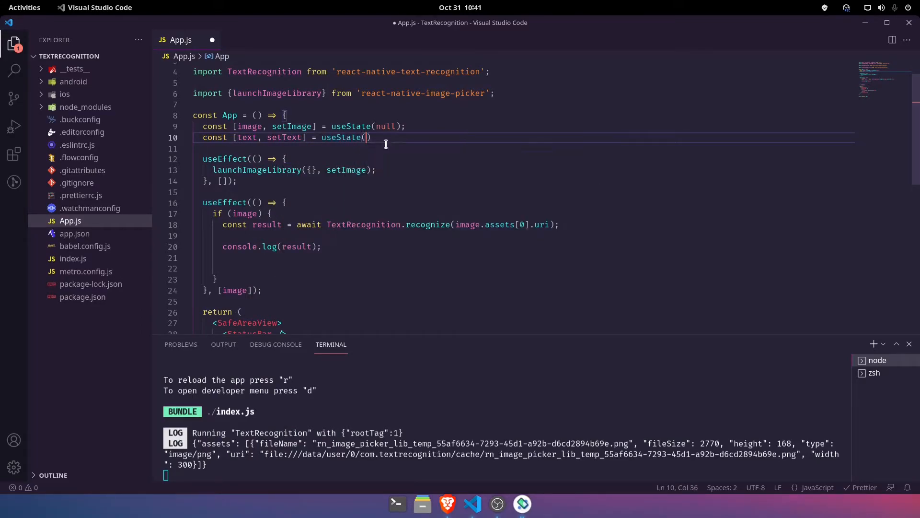
type("null")
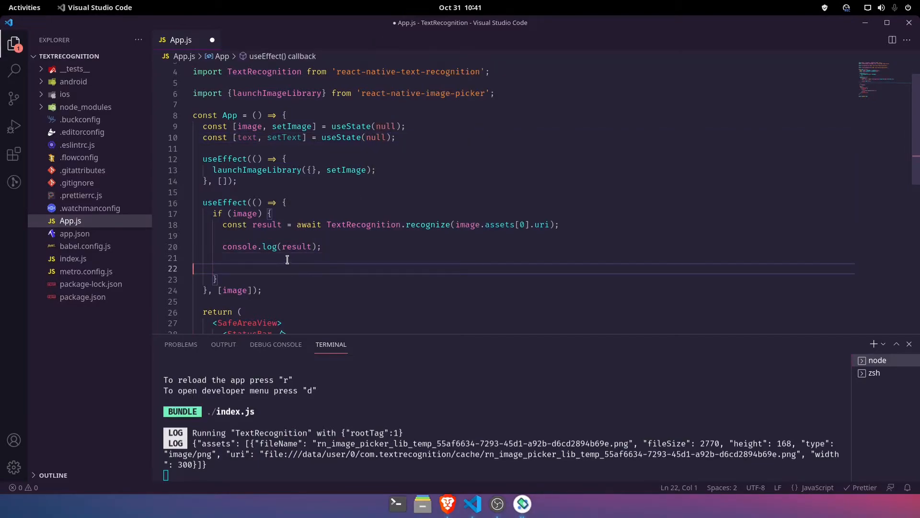
type("setText(")
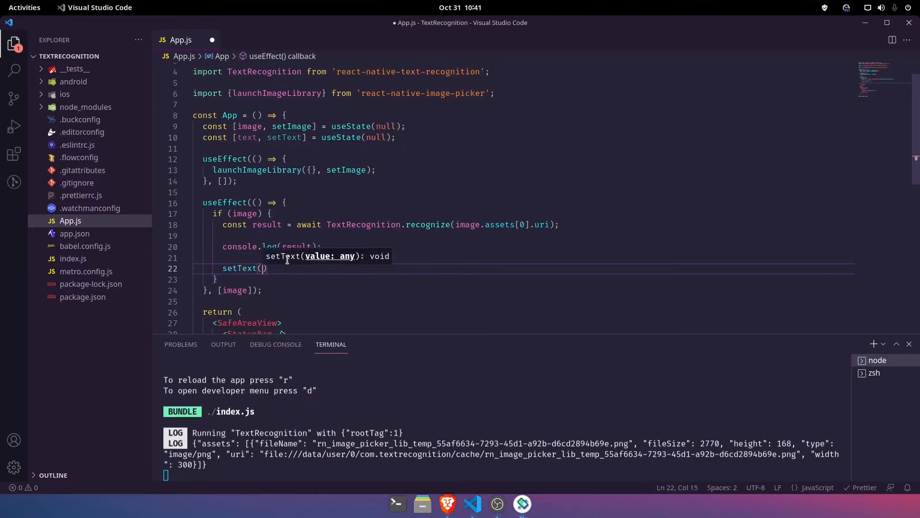
type("result")
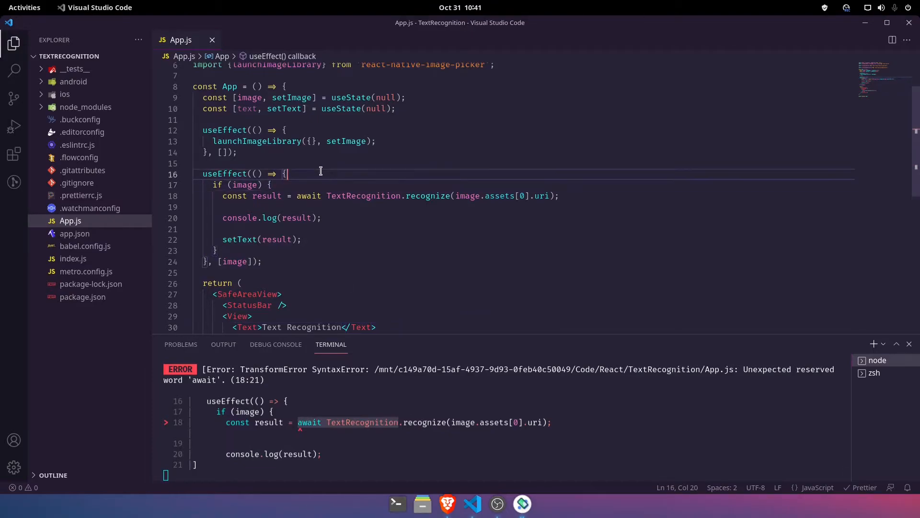
Type an async immediately-invoked function inside the effect and select the if block to move in
type("(async () => {")
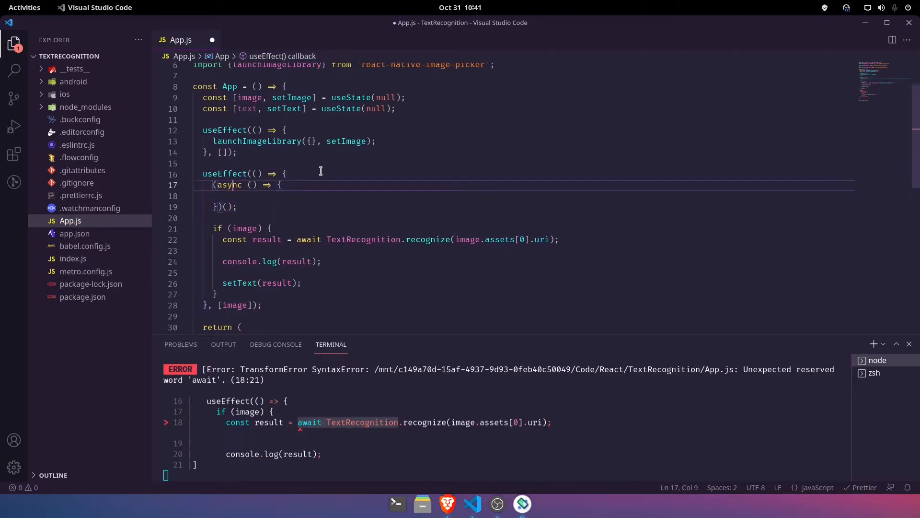
left_click(220, 207)
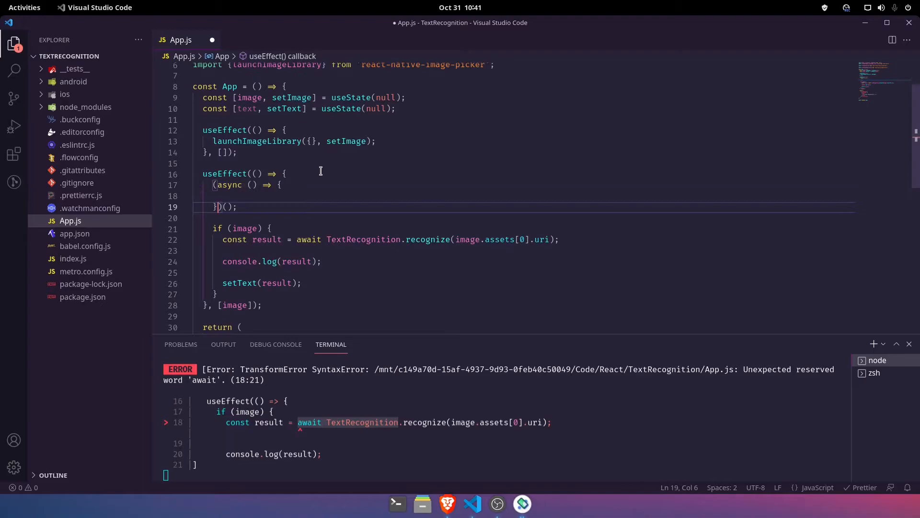
left_click_drag(216, 207, 235, 207)
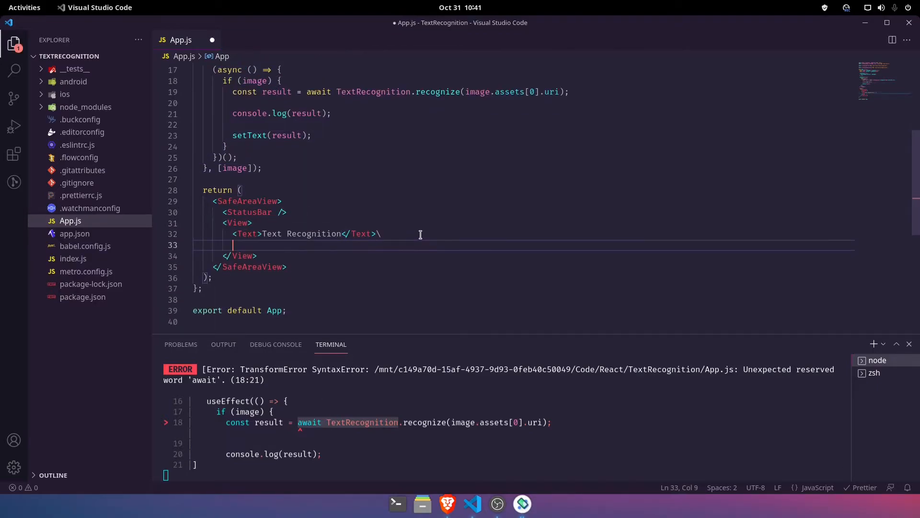
Delete the stray backslash, add a <Text> showing the recognized text under the title, and save
key("BackSpace")
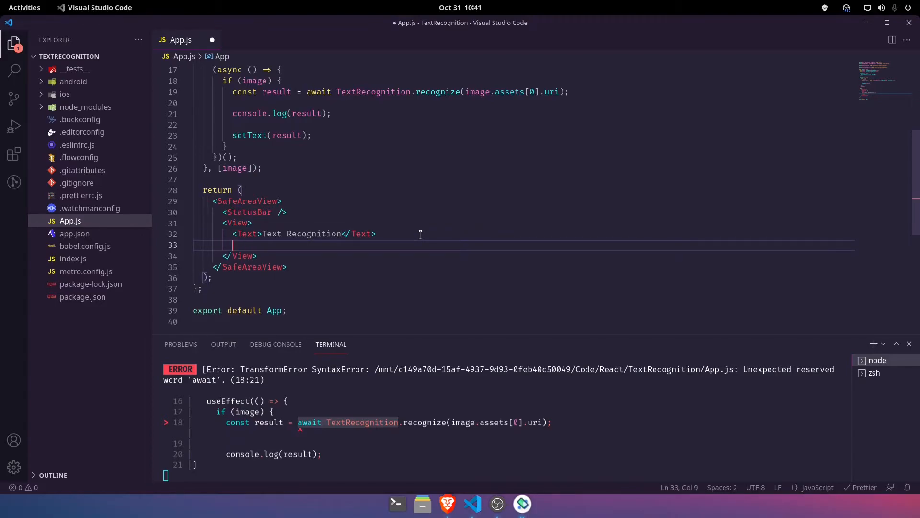
type("<Text></Text>")
type("Proc")
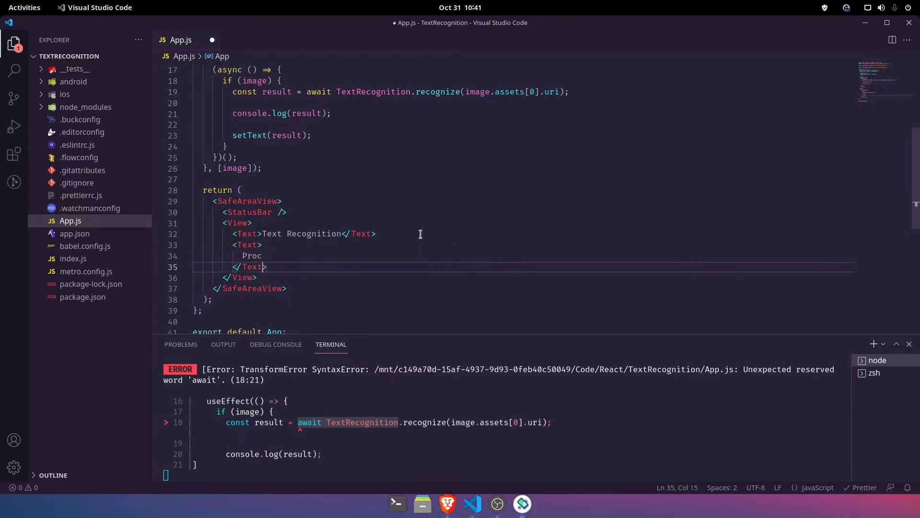
left_click(264, 256)
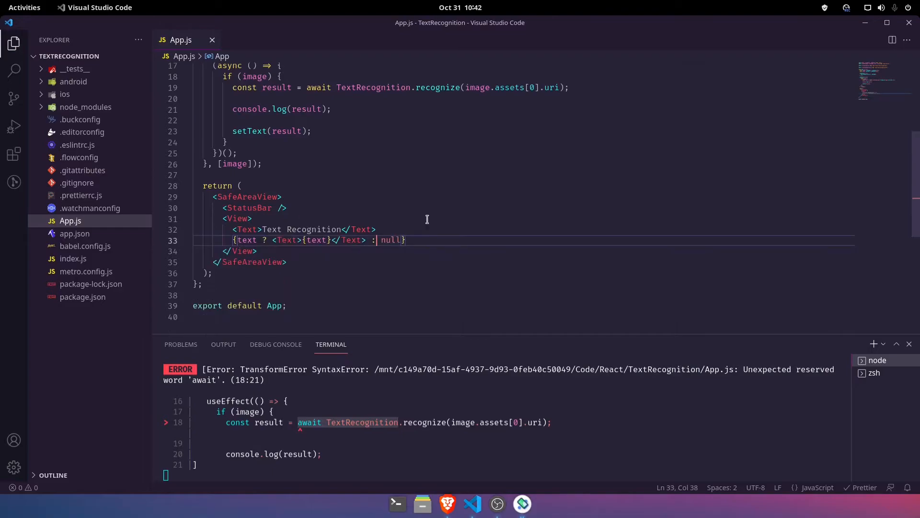
left_click(328, 229)
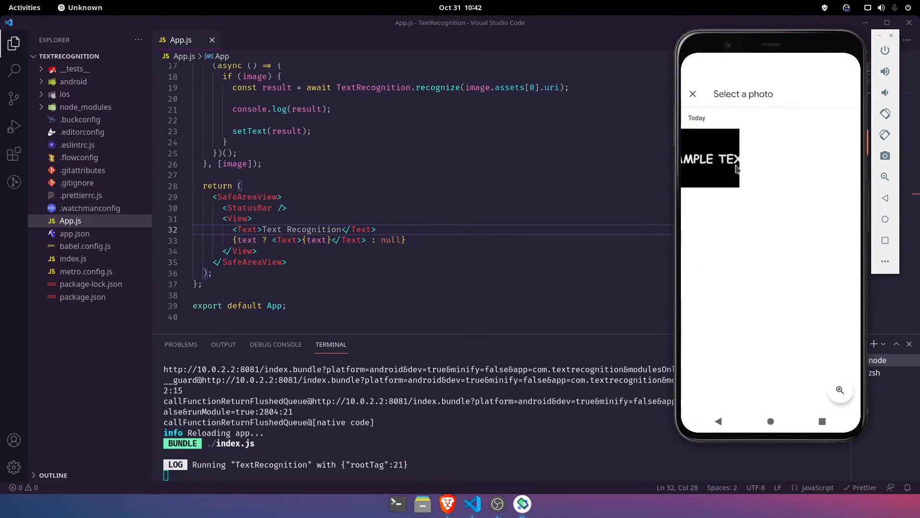
Pick the SAMPLE TEXT photo in the emulator's picker and check the recognized output
left_click(709, 157)
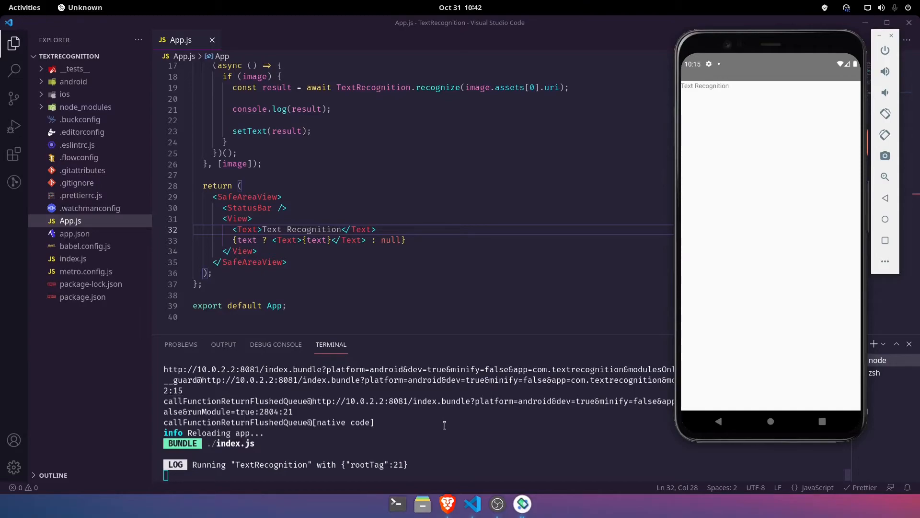
scroll("up", 3)
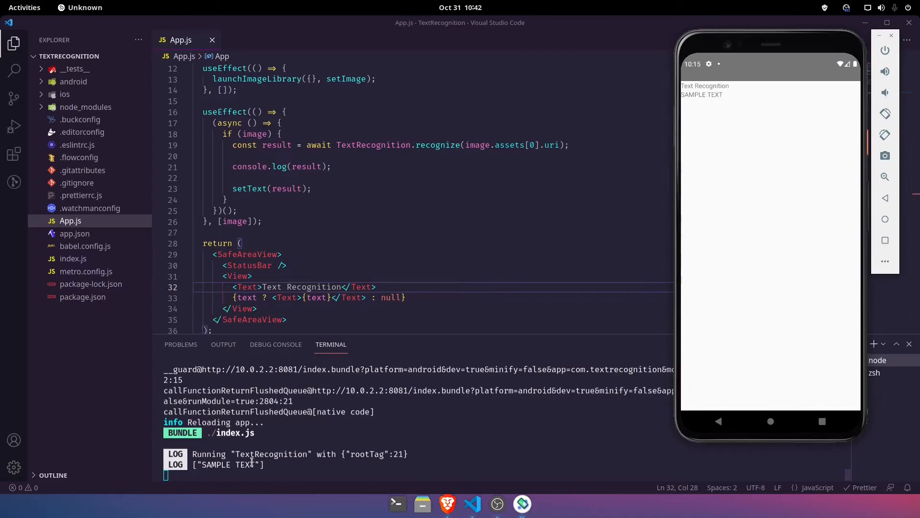
mouse_move(305, 167)
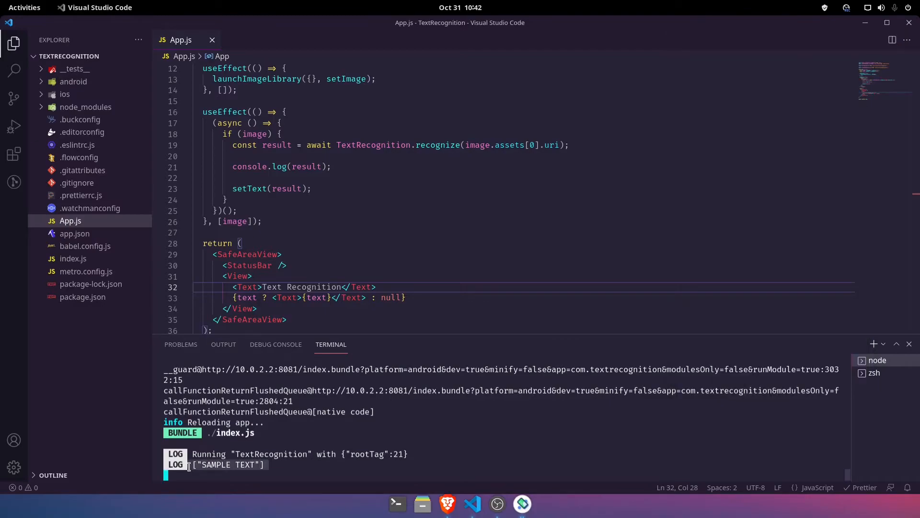
Bring the Android Emulator into view, then return to the image picker README in Brave
scroll("down", 3)
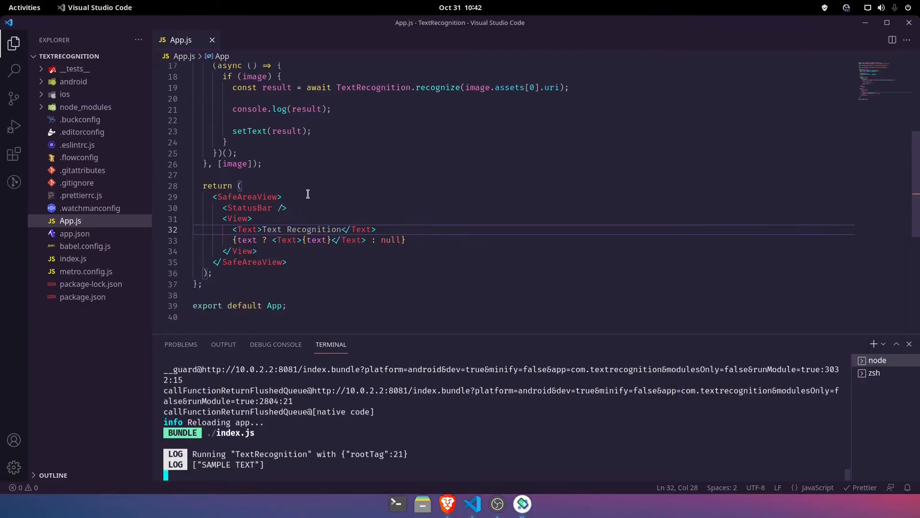
scroll("up", 3)
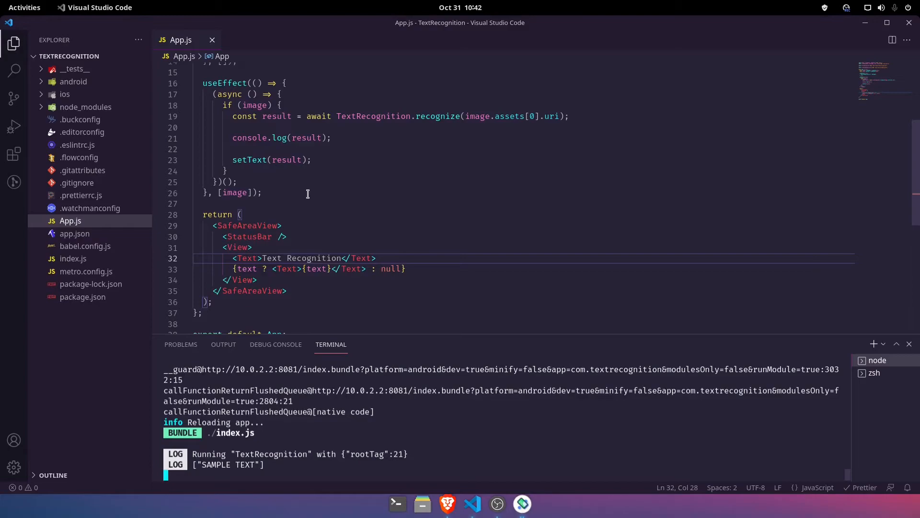
mouse_move(541, 512)
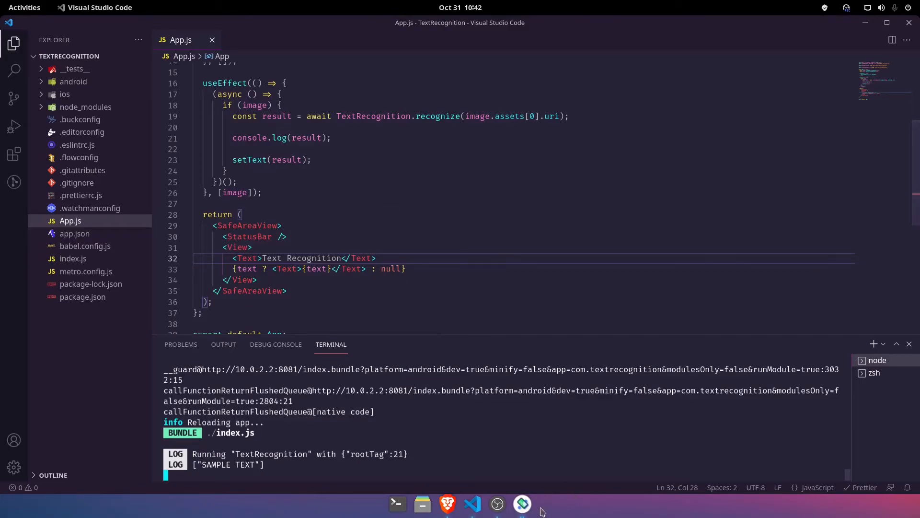
left_click(521, 504)
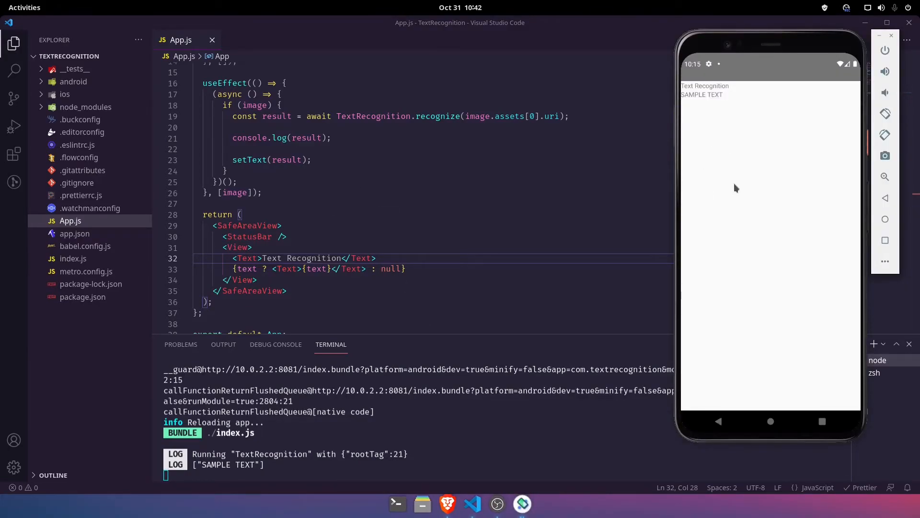
mouse_move(325, 191)
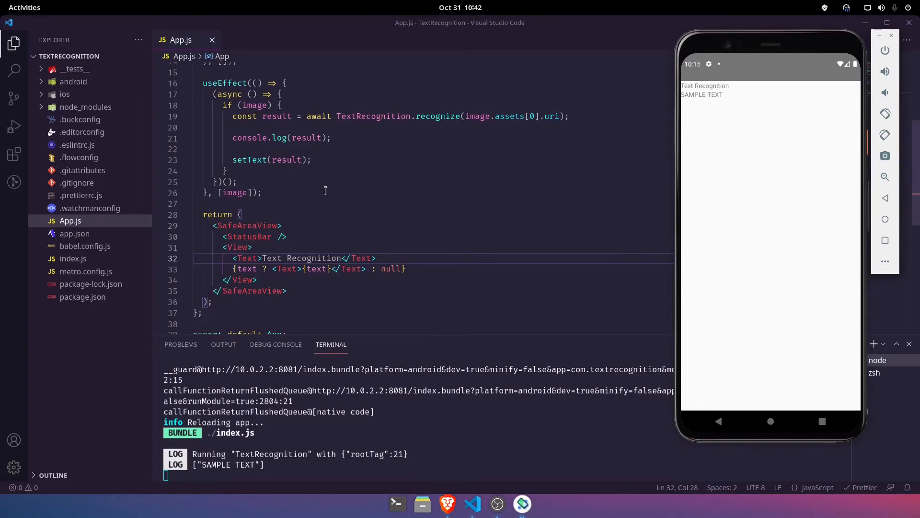
left_click(447, 503)
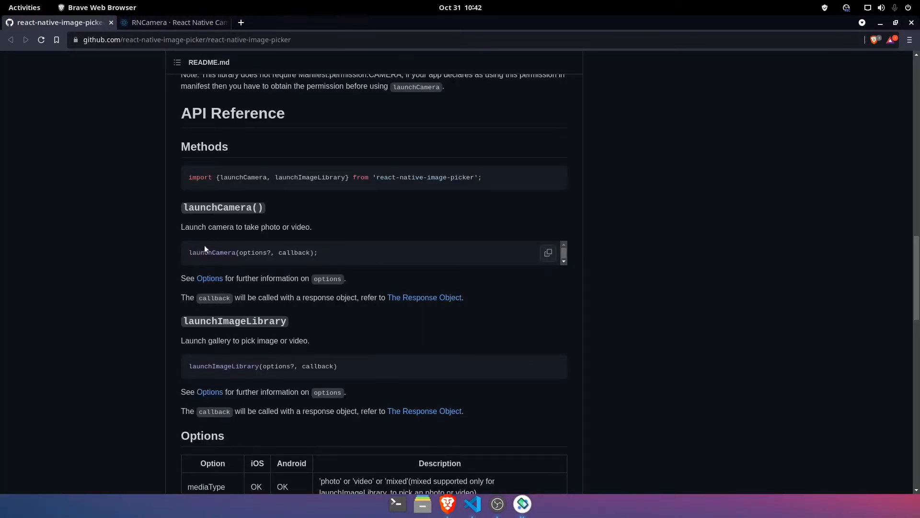
Review the image picker API methods, then switch to the RNCamera documentation tab
triple_click(253, 253)
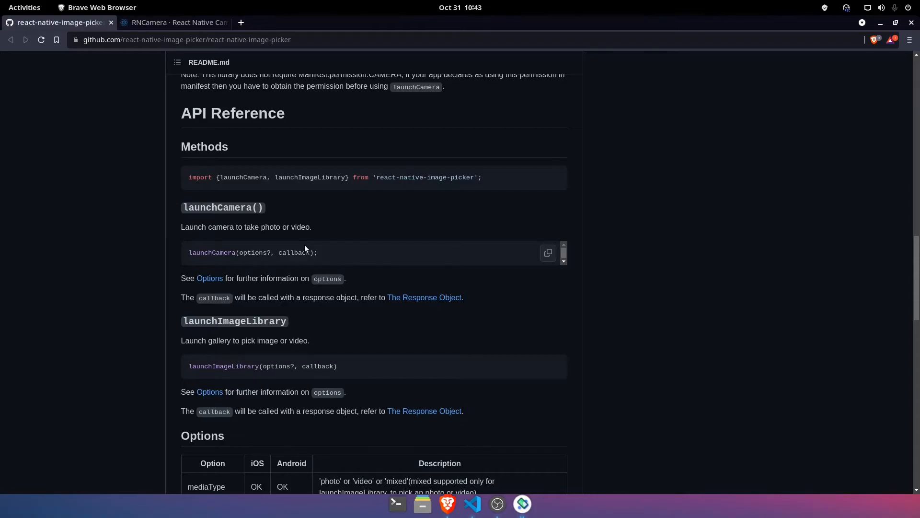
mouse_move(139, 120)
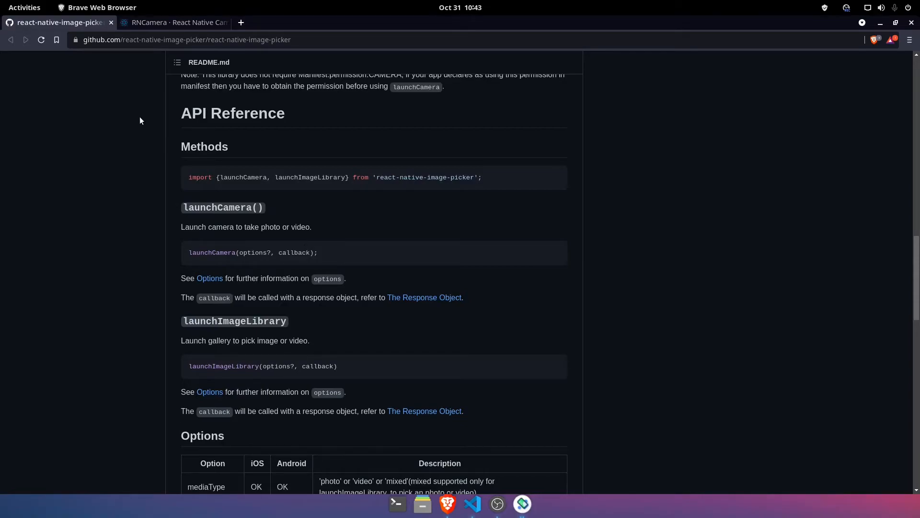
left_click(174, 22)
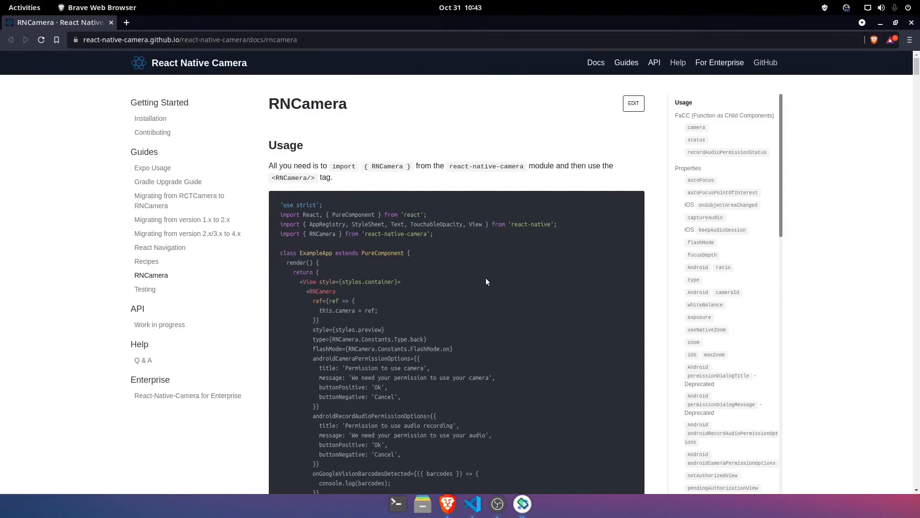
Scroll the RNCamera docs to locate the fixOrientation picture option
scroll("down", 3)
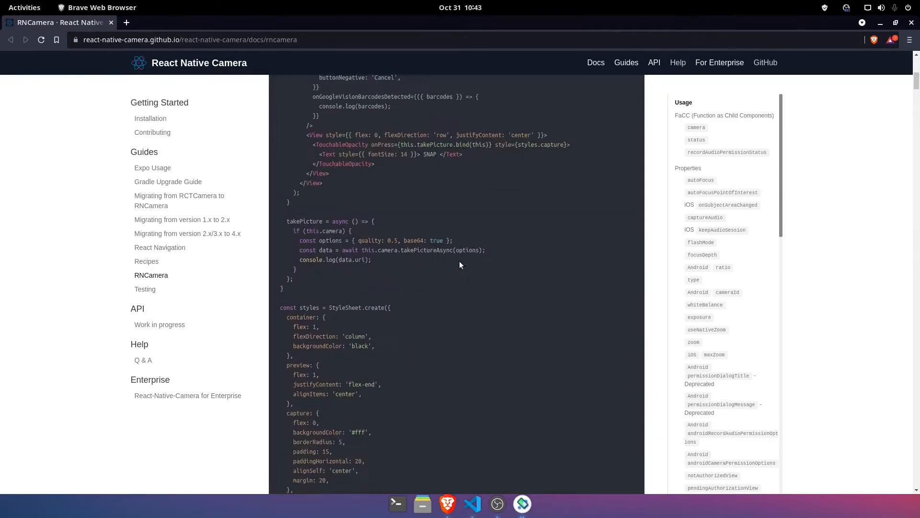
scroll("down", 3)
type("fix")
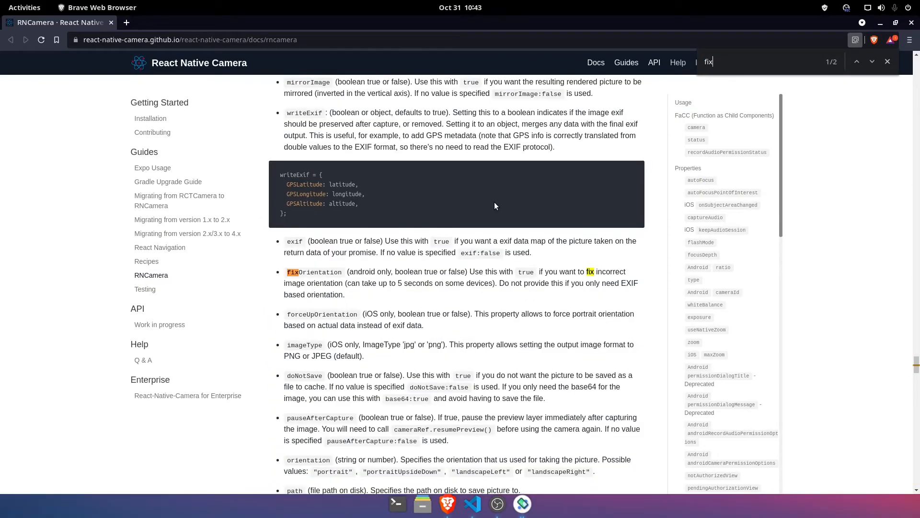
mouse_move(382, 263)
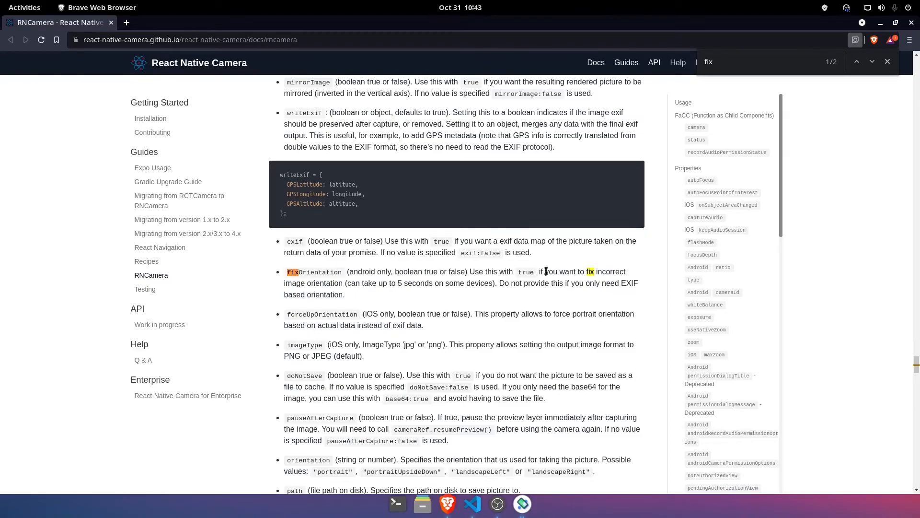
mouse_move(374, 300)
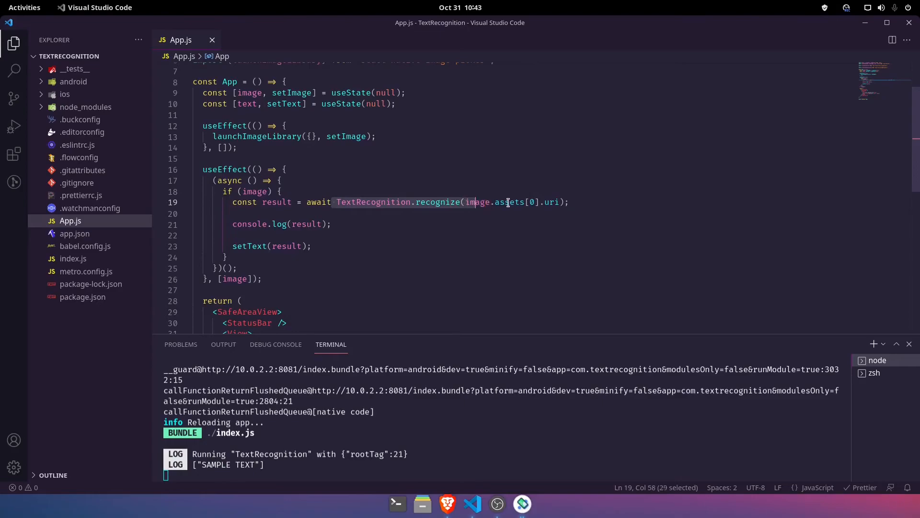
Inspect the TextRecognition.recognize call, placing the caret on empty line 20
left_click(574, 202)
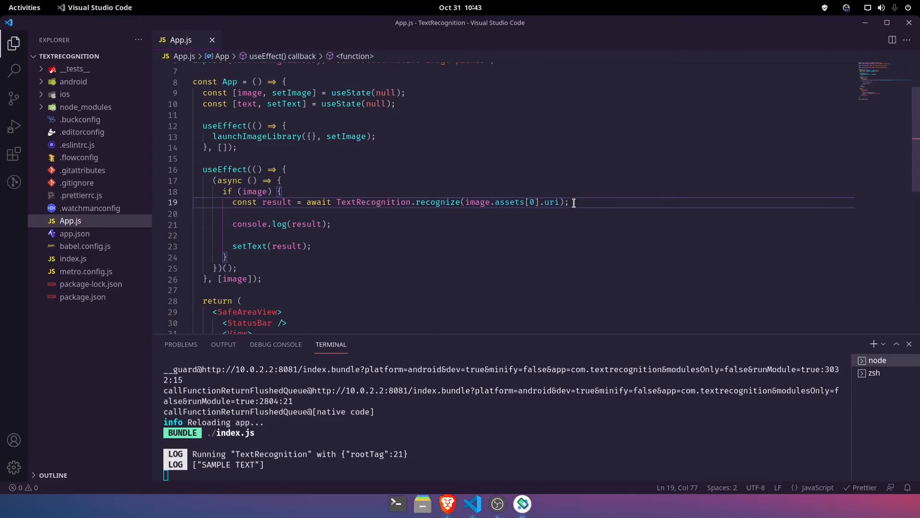
mouse_move(371, 202)
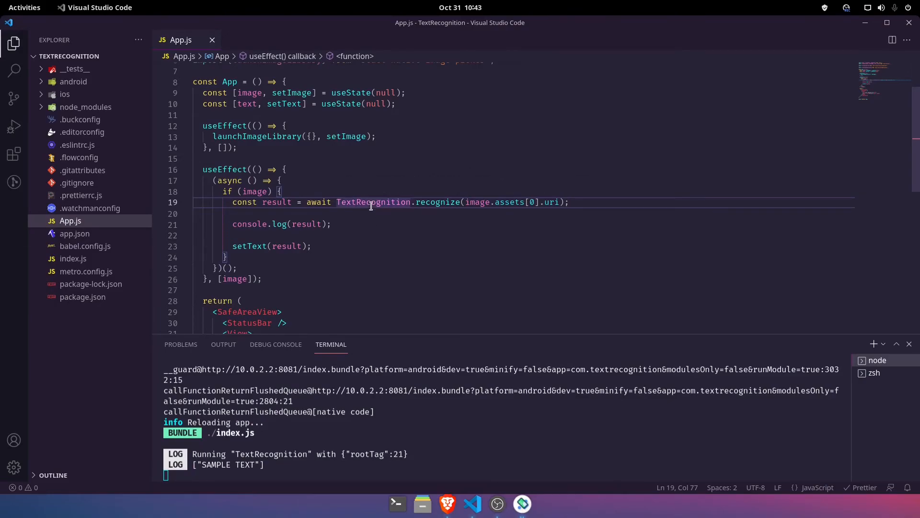
left_click(373, 213)
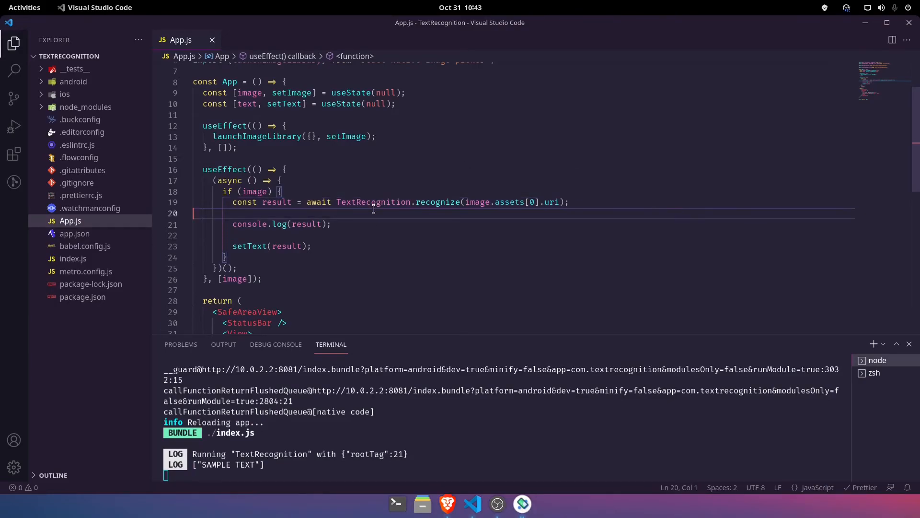
scroll("down", 3)
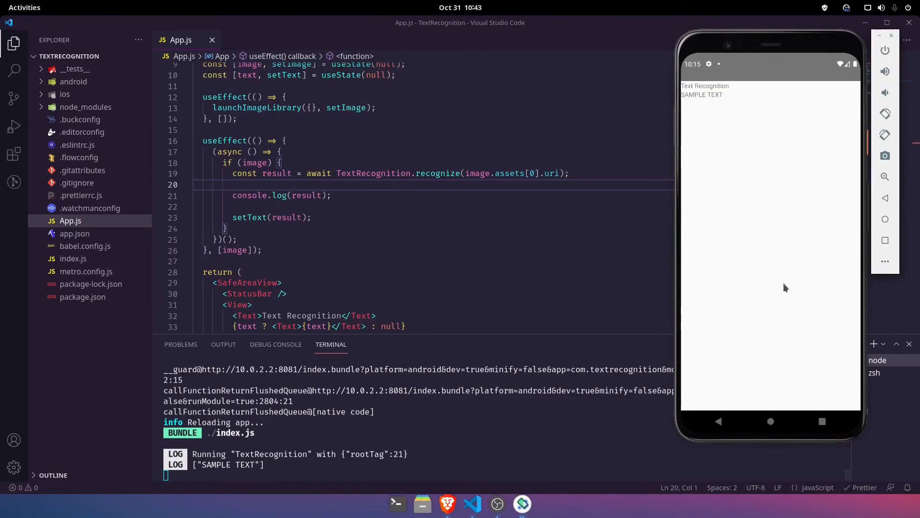
mouse_move(777, 256)
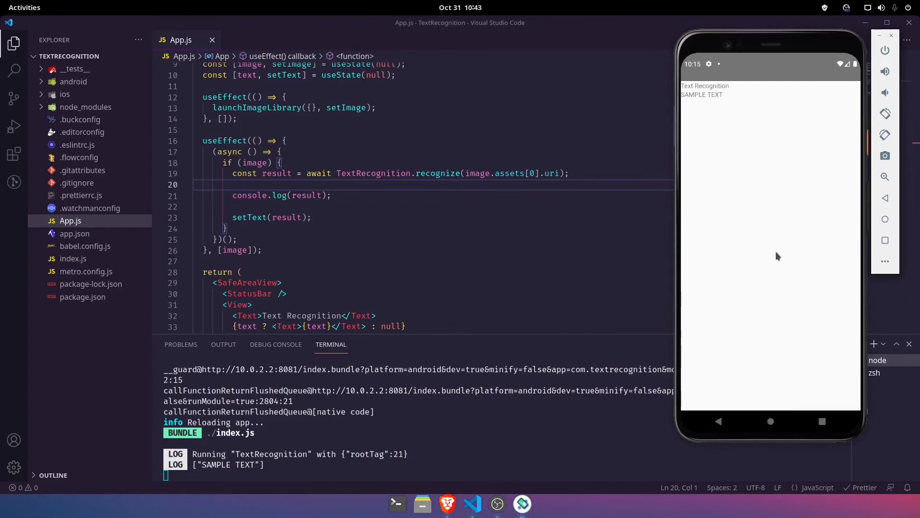
mouse_move(775, 254)
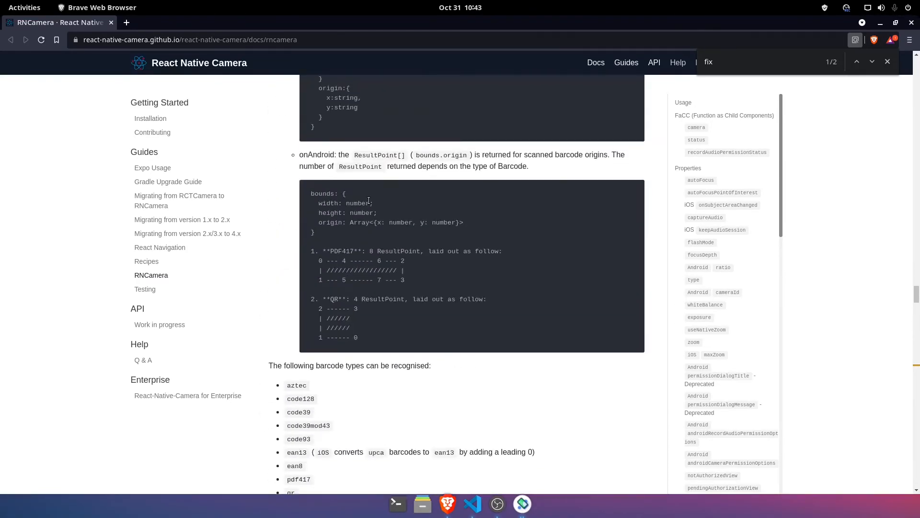
Scroll the RNCamera page and refine the find search to 'fixOr' for fixOrientation
scroll("up", 3)
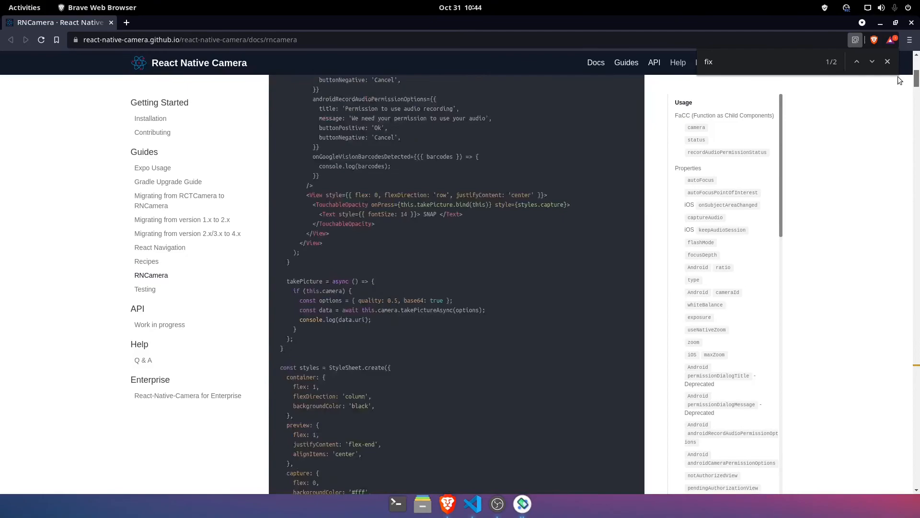
scroll("up", 3)
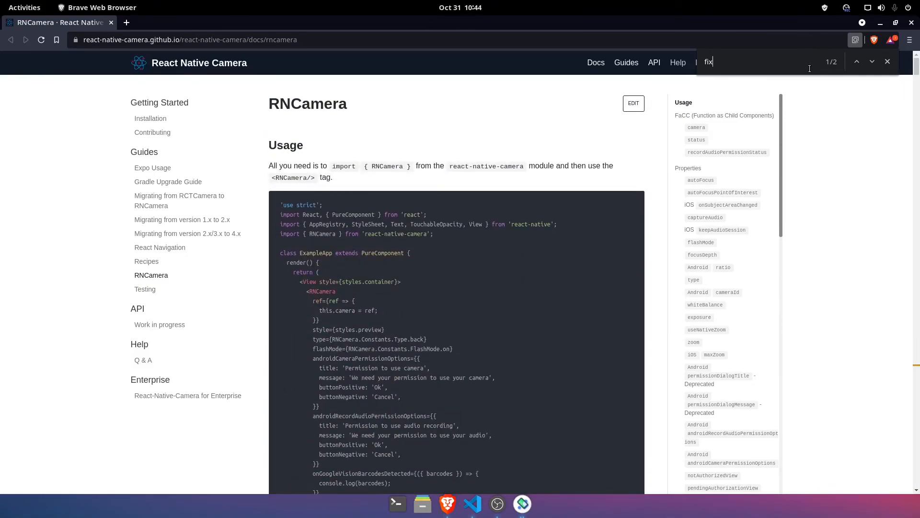
type("Or")
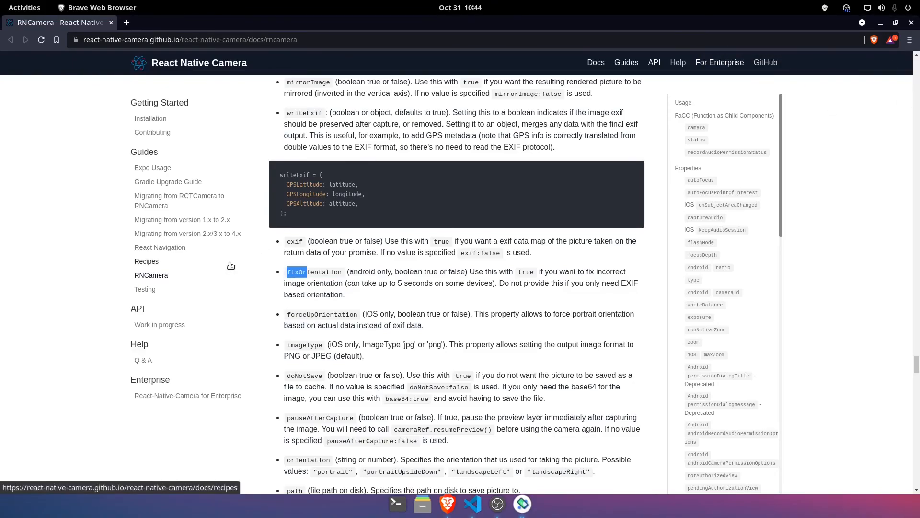
mouse_move(126, 22)
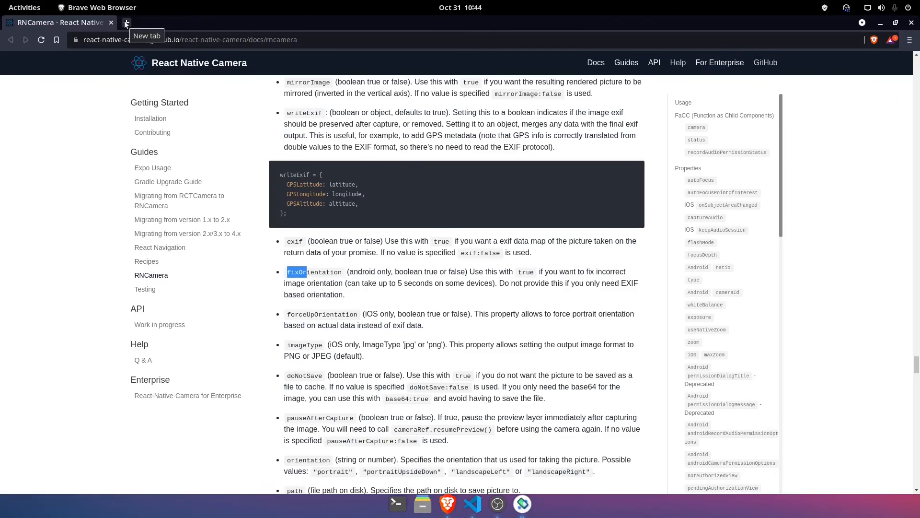
mouse_move(913, 23)
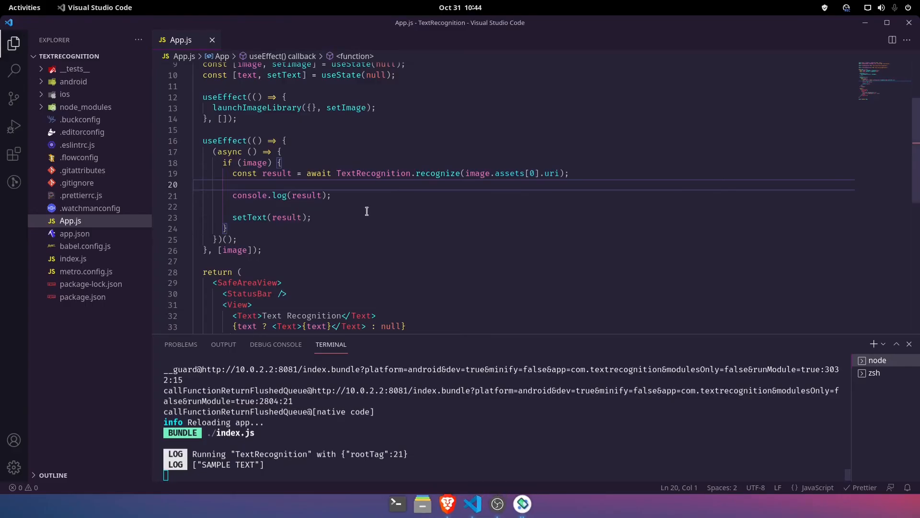
scroll("down", 3)
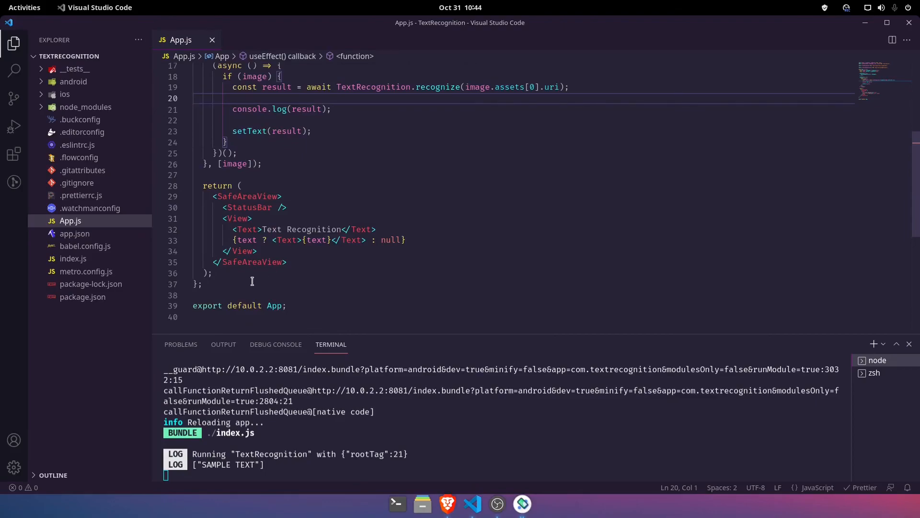
key("ctrl+a")
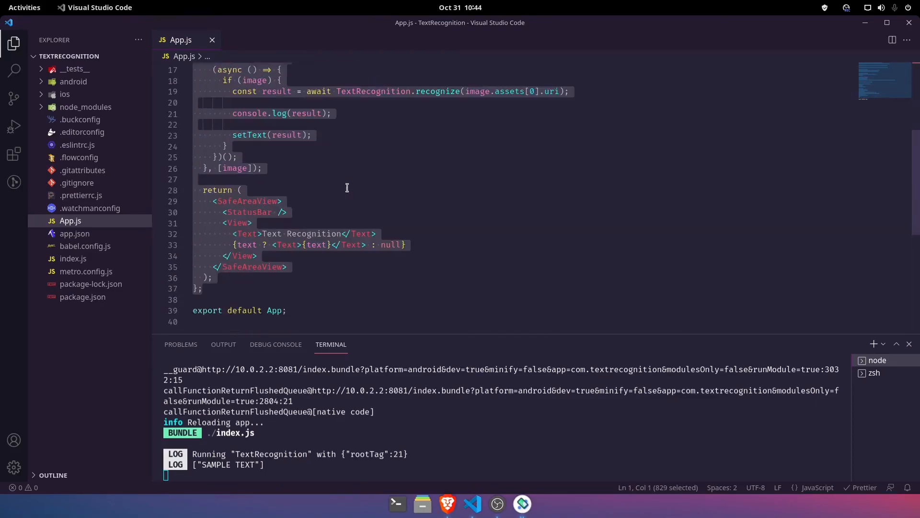
left_click(287, 267)
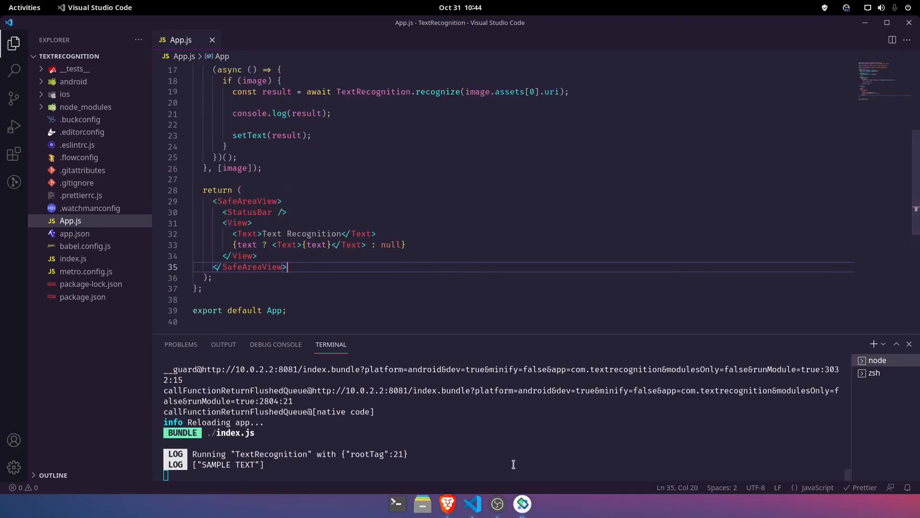
mouse_move(494, 500)
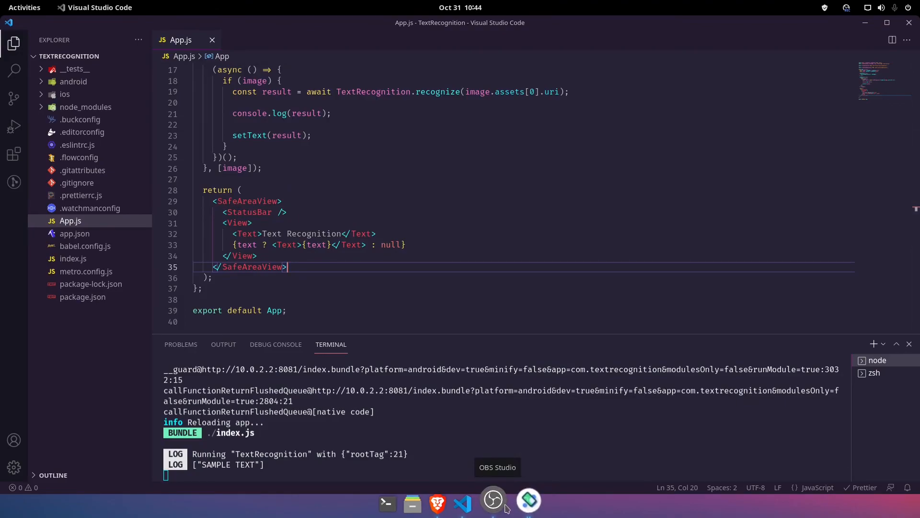